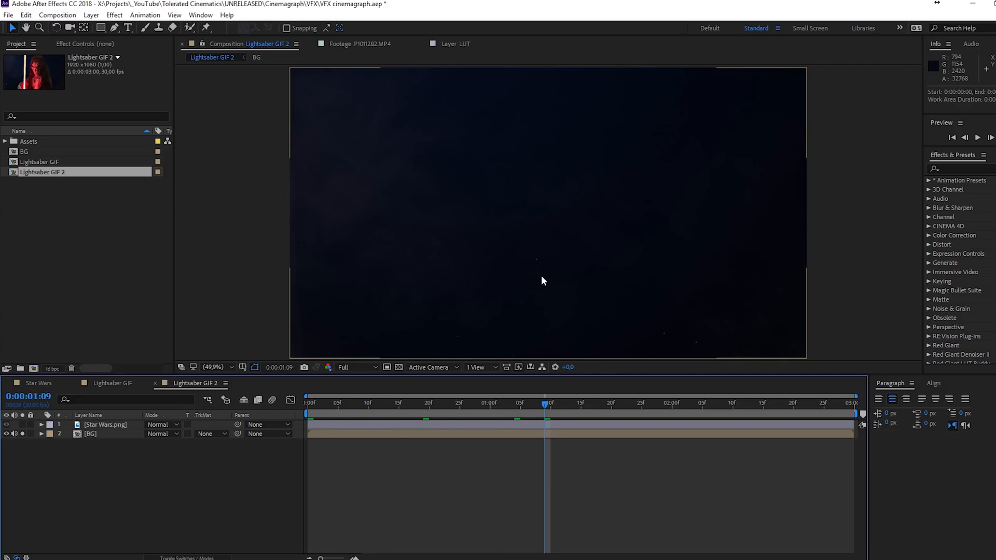
pyautogui.moveTo(512, 279)
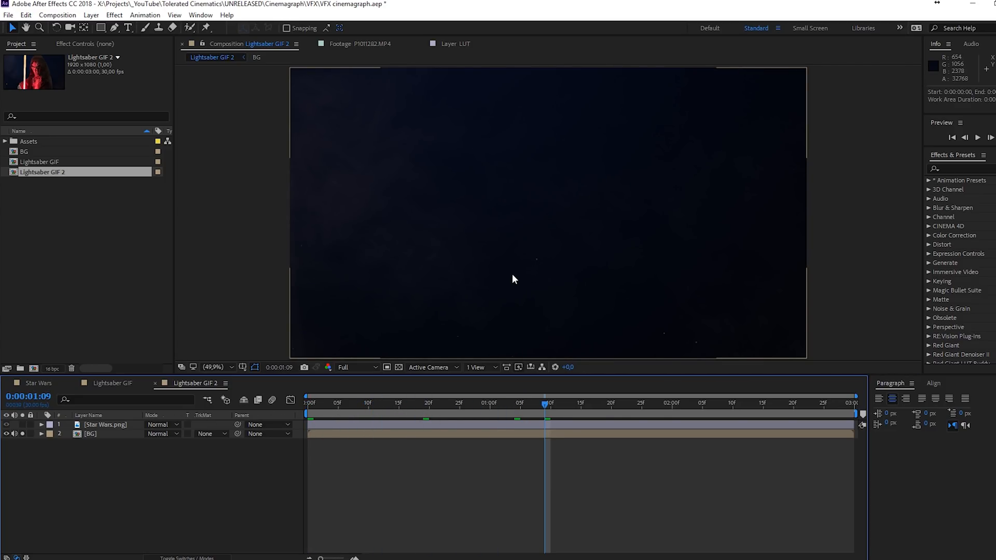
pyautogui.moveTo(486, 326)
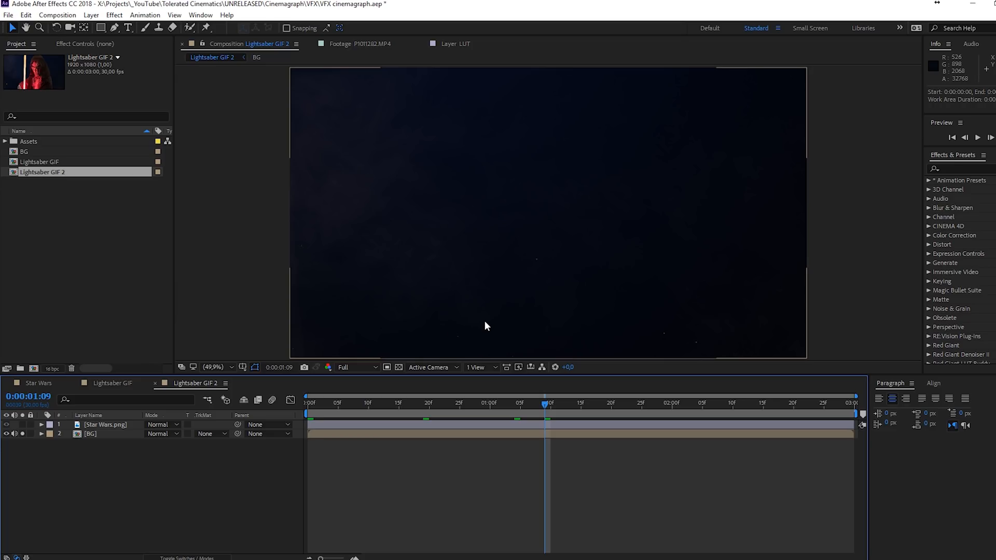
pyautogui.moveTo(665, 342)
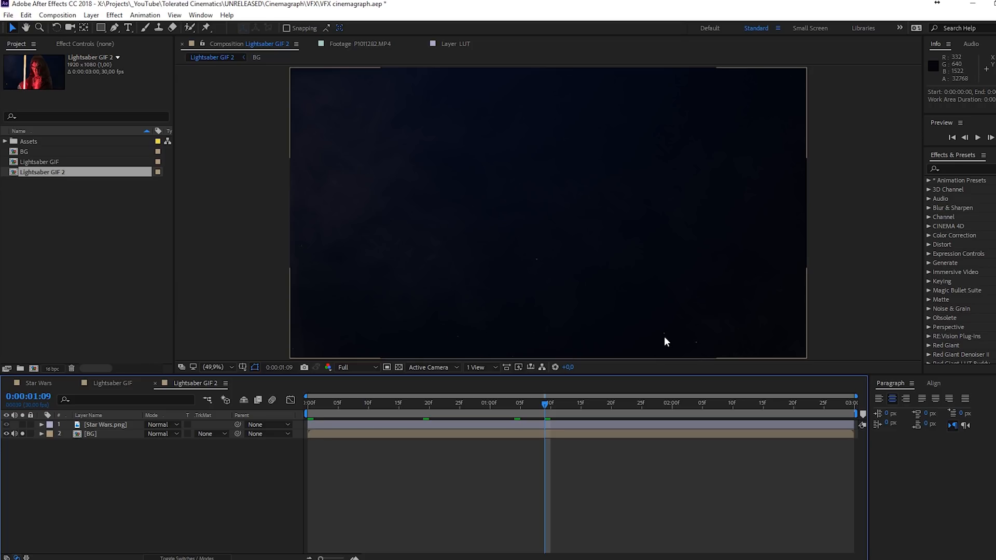
pyautogui.moveTo(577, 328)
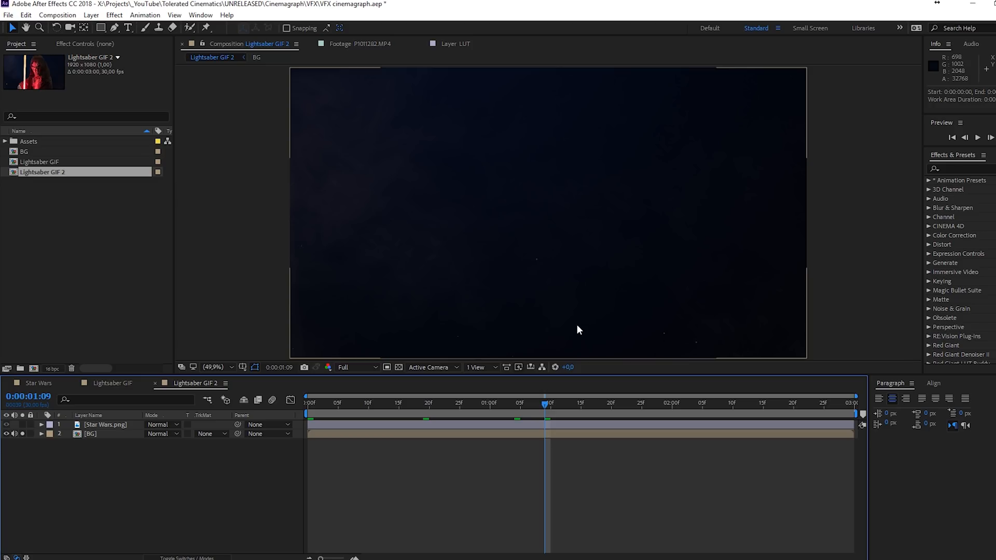
pyautogui.moveTo(516, 267)
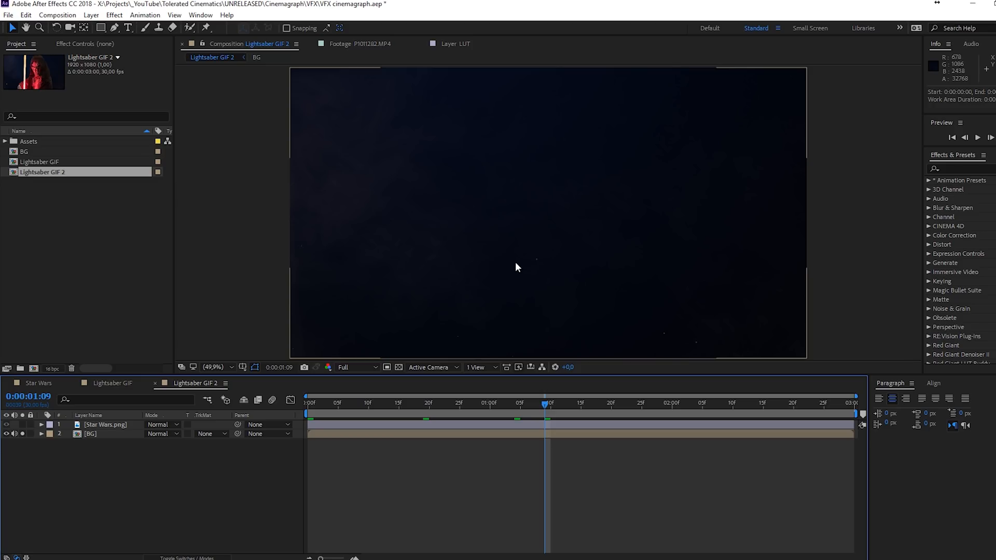
pyautogui.moveTo(403, 191)
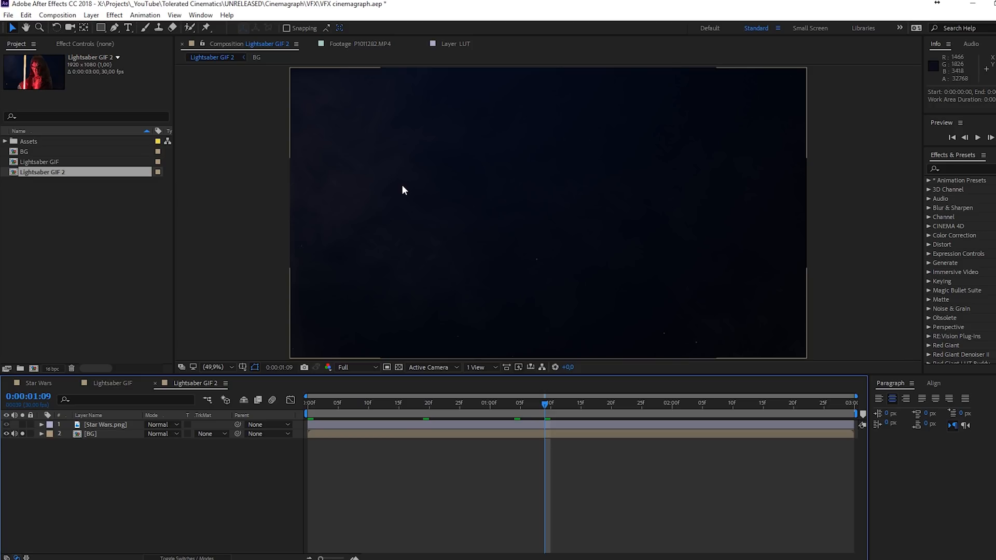
pyautogui.moveTo(409, 187)
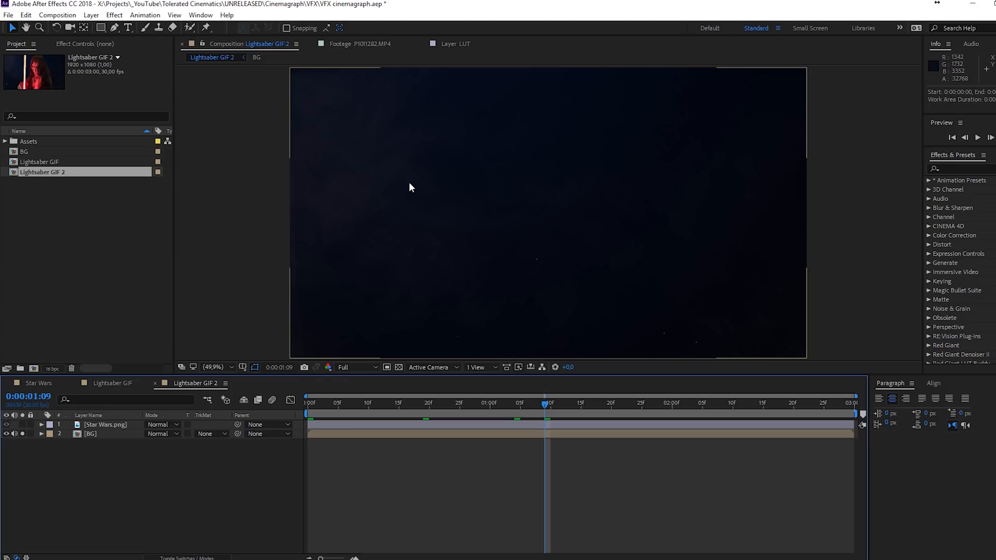
pyautogui.moveTo(404, 204)
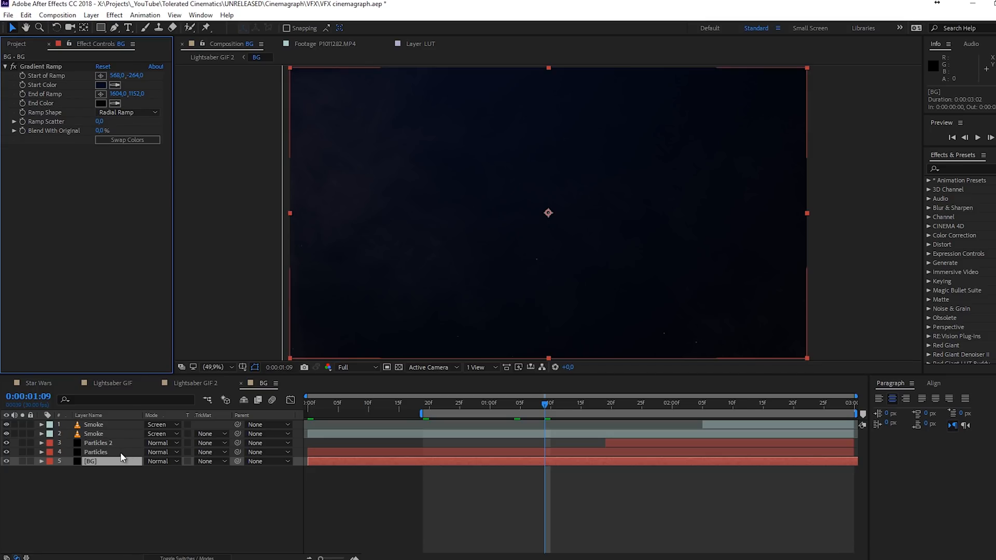
# Step: Inspect the Particles and Smoke layers' effects, then return to Lightsaber GIF 2
pyautogui.click(95, 451)
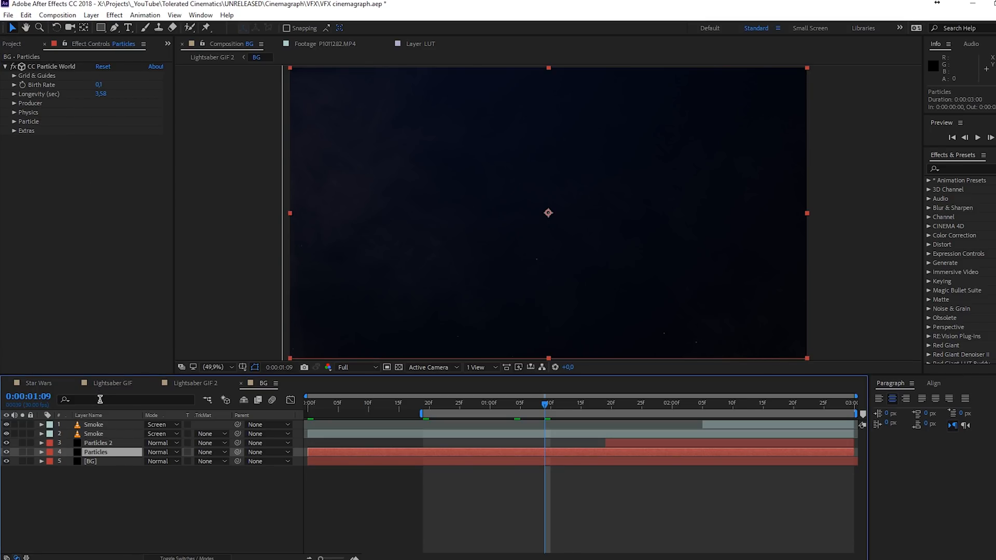
pyautogui.click(93, 434)
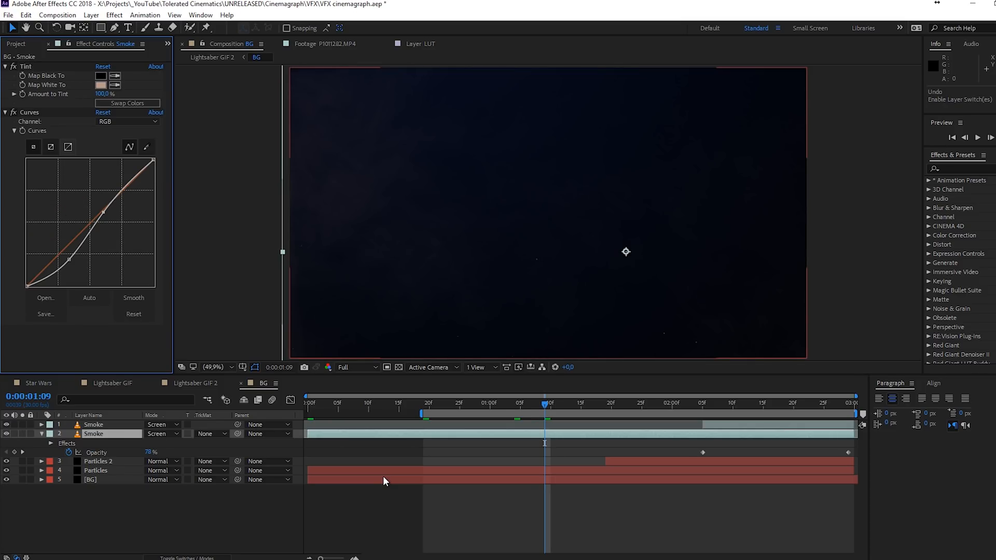
pyautogui.click(195, 382)
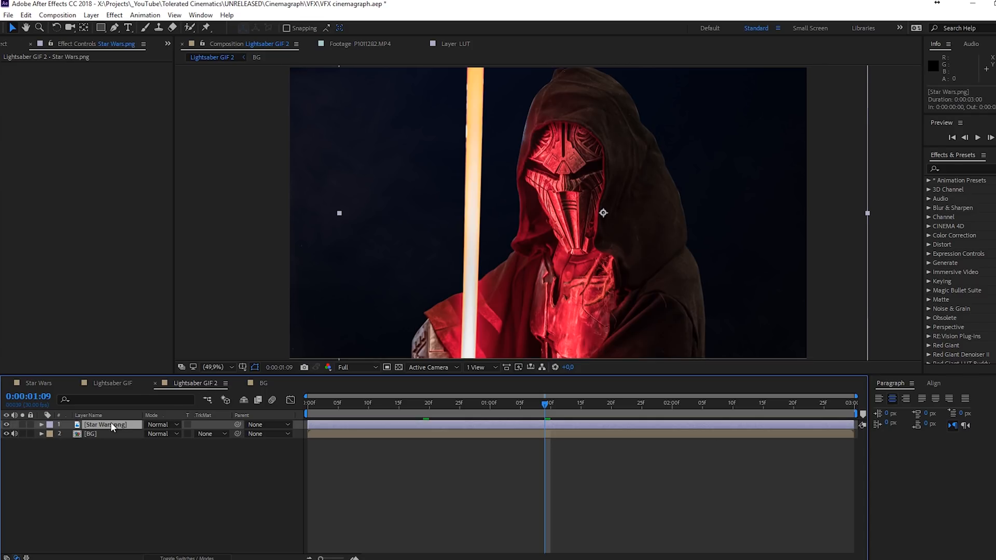
# Step: Move the current time near the start, then back to 1:07
pyautogui.click(349, 402)
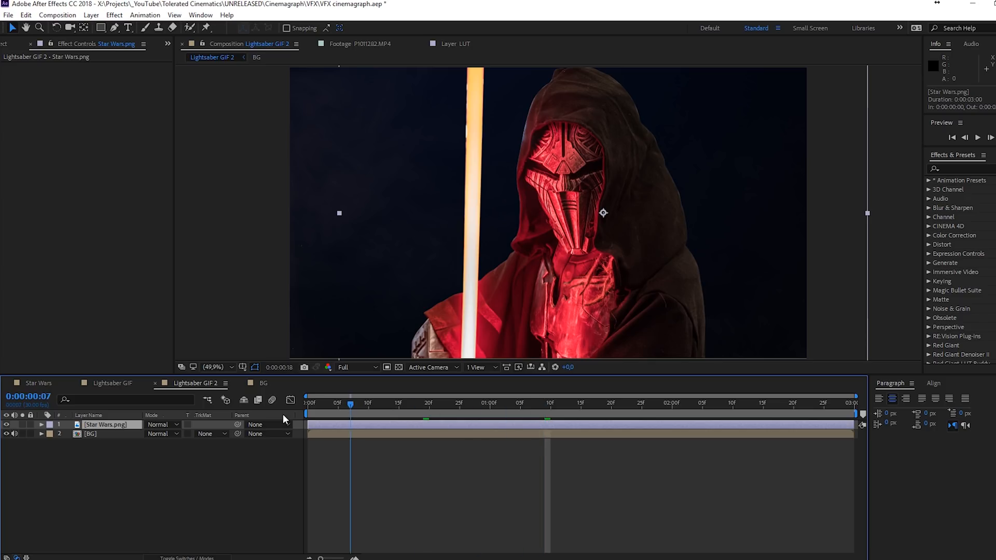
pyautogui.click(531, 403)
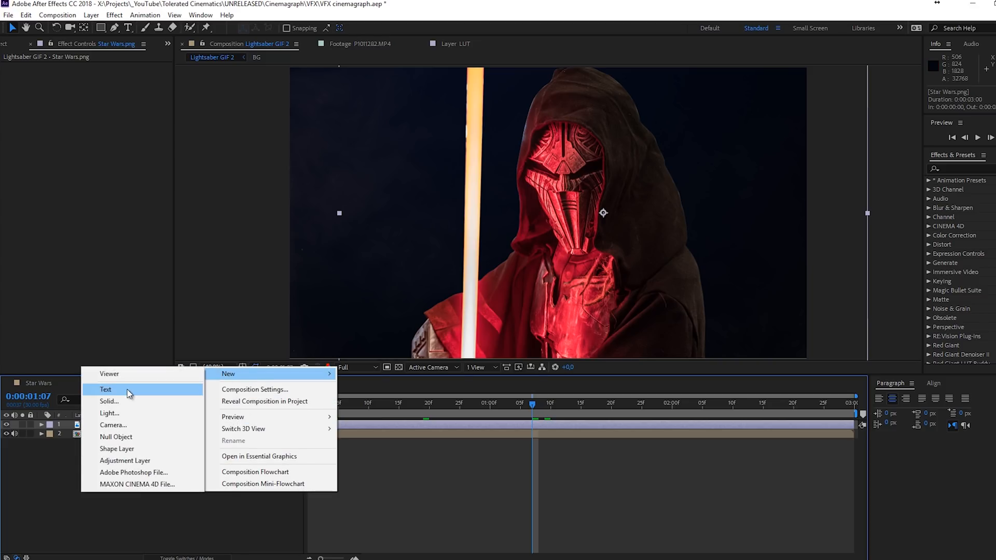
# Step: Create a full-frame black solid named Lightsaber atop the composition
pyautogui.click(109, 402)
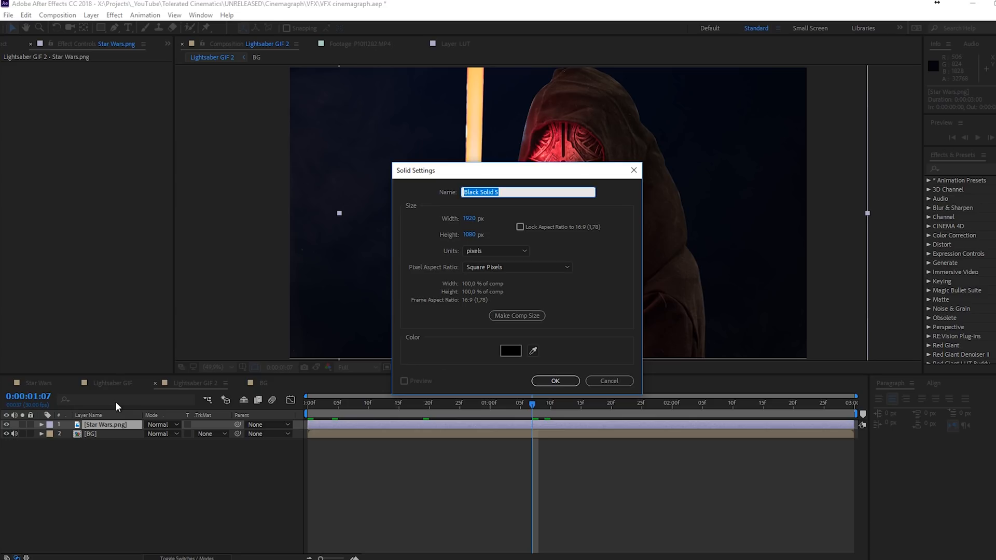
pyautogui.click(553, 381)
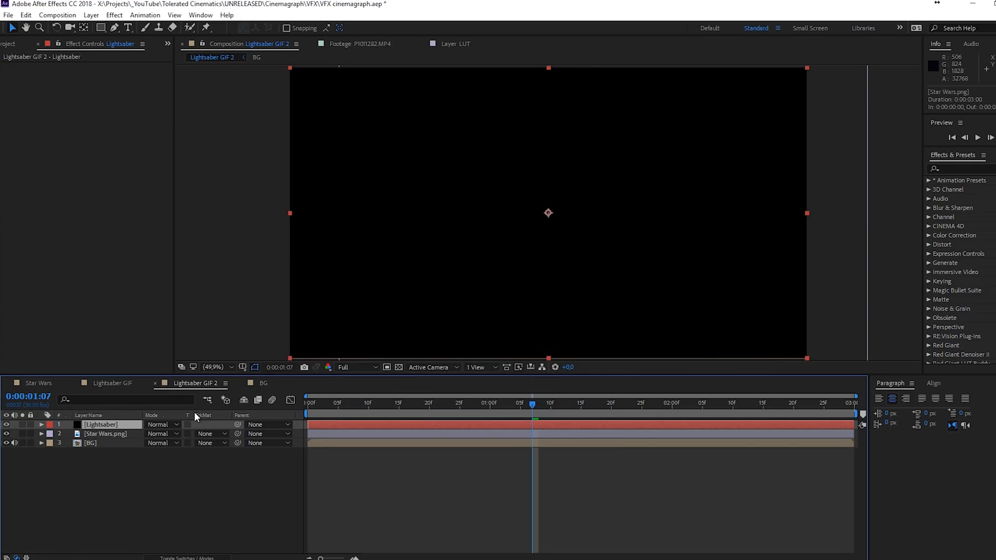
pyautogui.moveTo(188, 417)
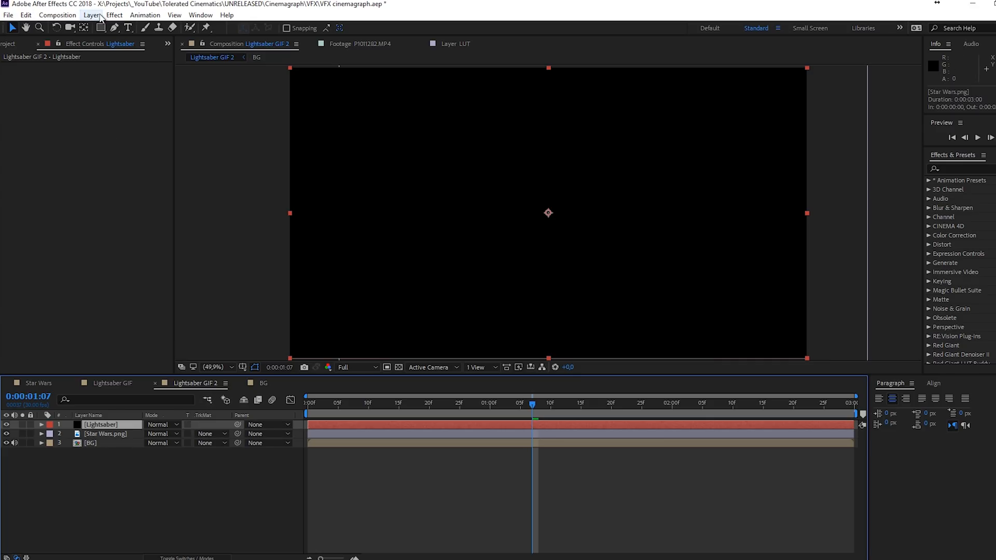
# Step: Apply Video Copilot's Saber effect to the Lightsaber solid for a glowing blue blade
pyautogui.click(114, 14)
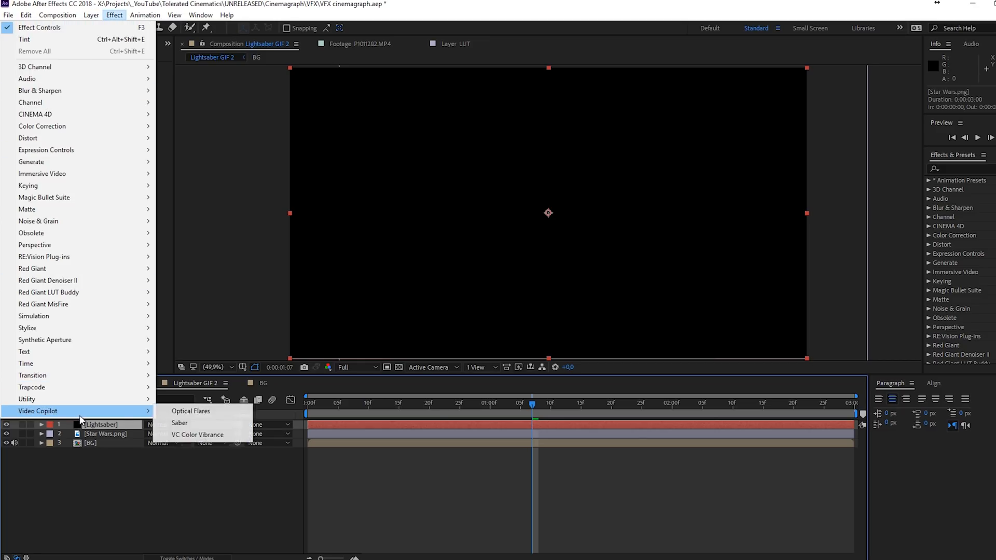
pyautogui.click(180, 423)
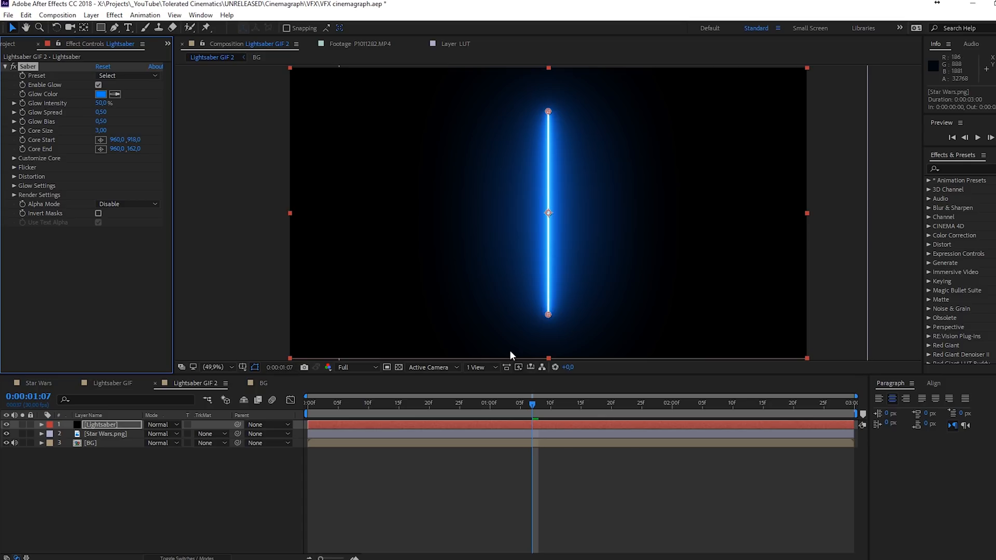
pyautogui.moveTo(508, 355)
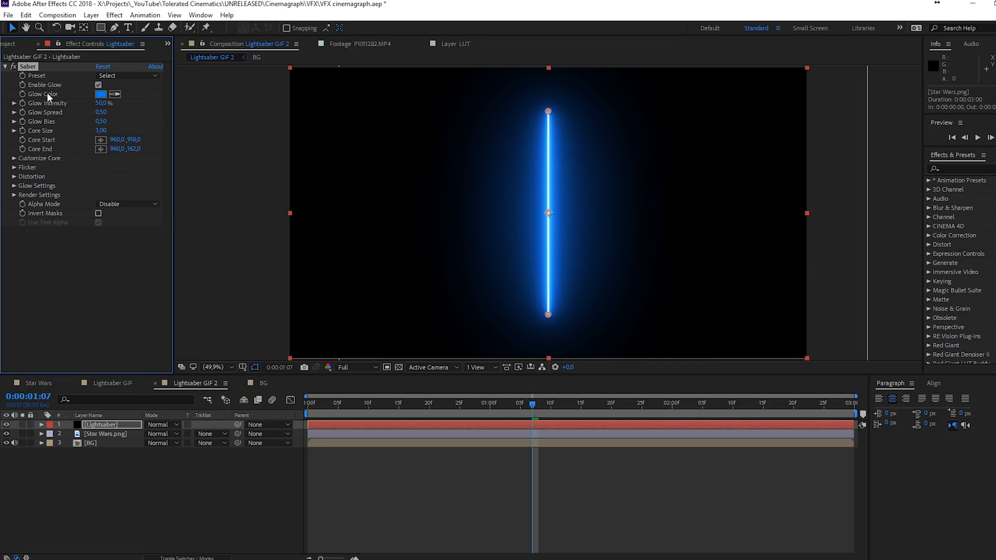
# Step: Give the saber the Fire preset and a red FF1800 glow colour
pyautogui.click(126, 76)
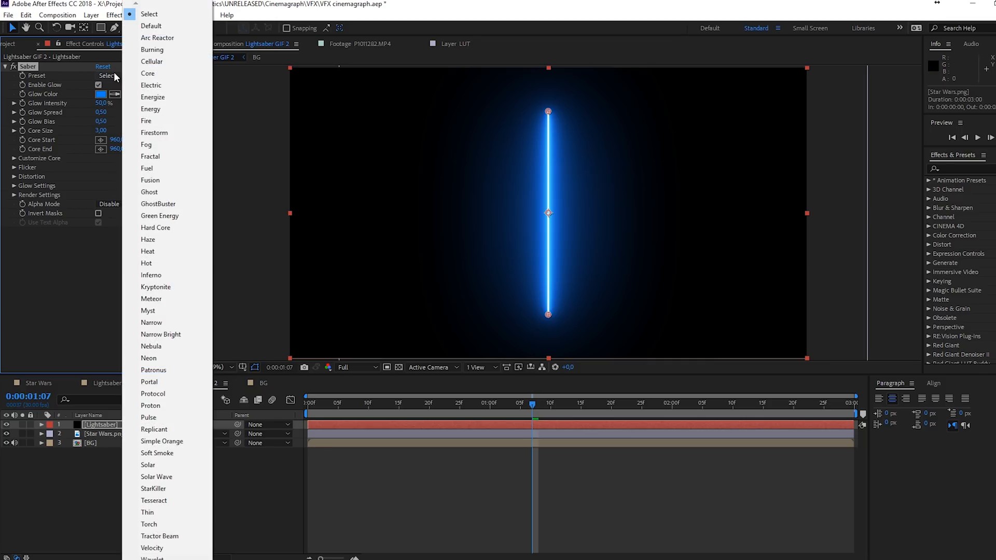
pyautogui.click(146, 121)
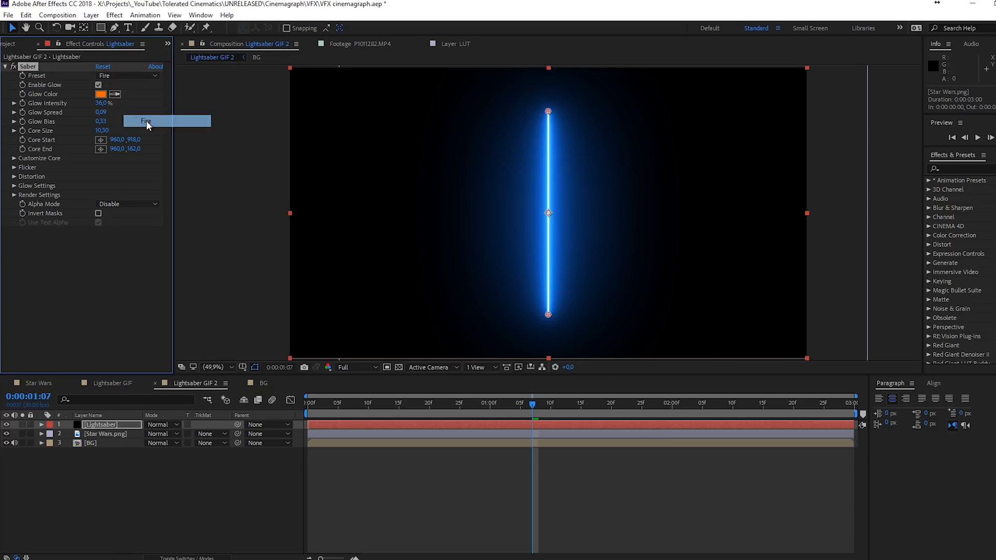
pyautogui.click(146, 121)
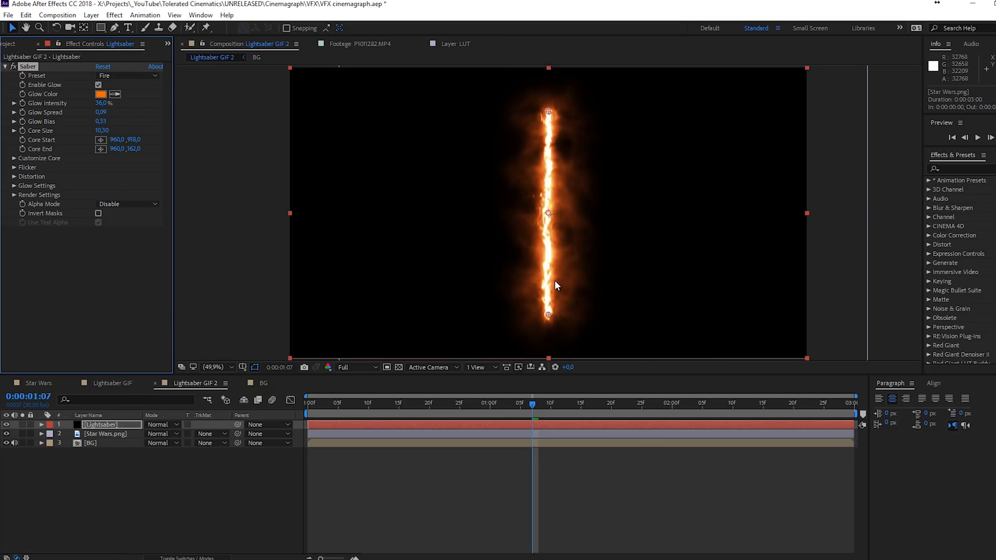
pyautogui.click(100, 94)
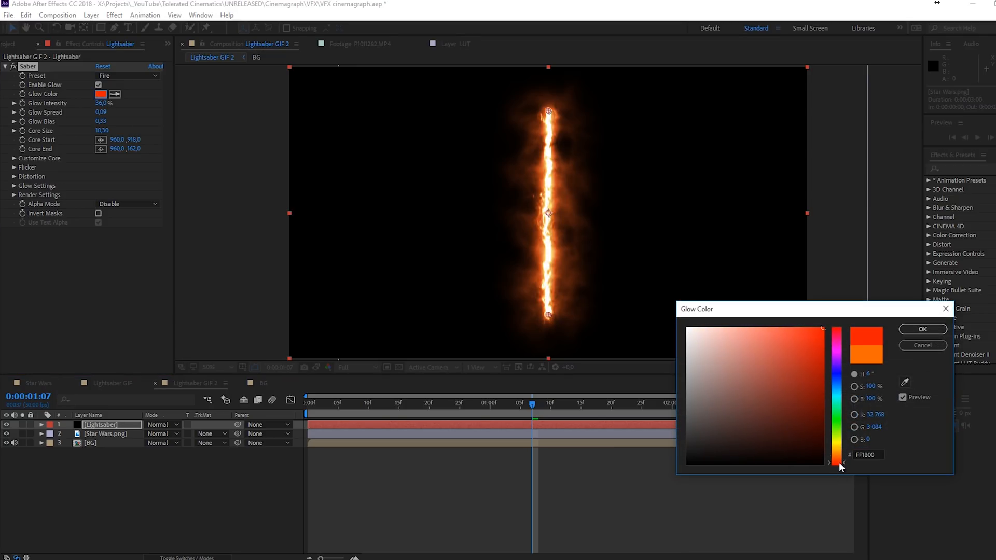
pyautogui.click(921, 329)
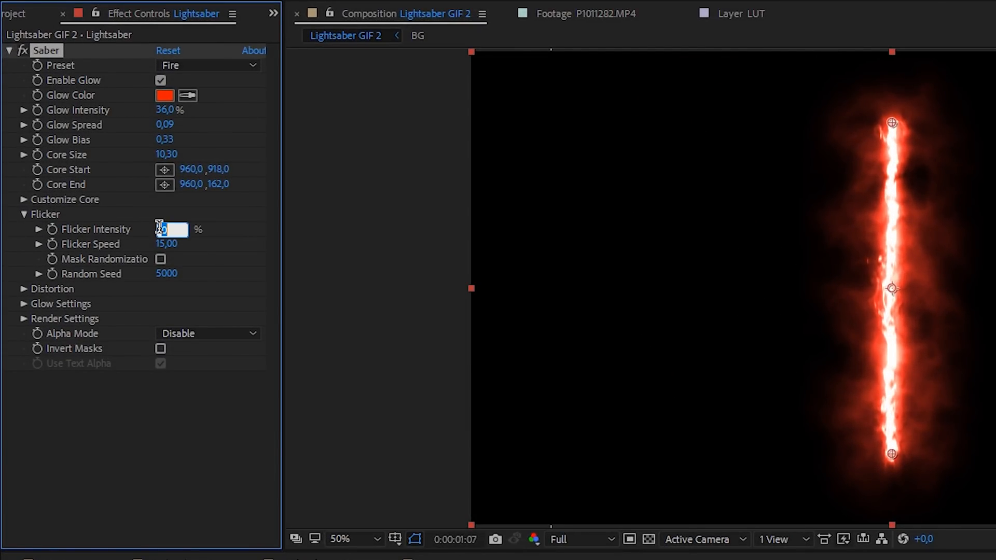
# Step: Set Flicker Intensity to 35 and Glow Distortion wind and noise speeds to 3
pyautogui.write('35')
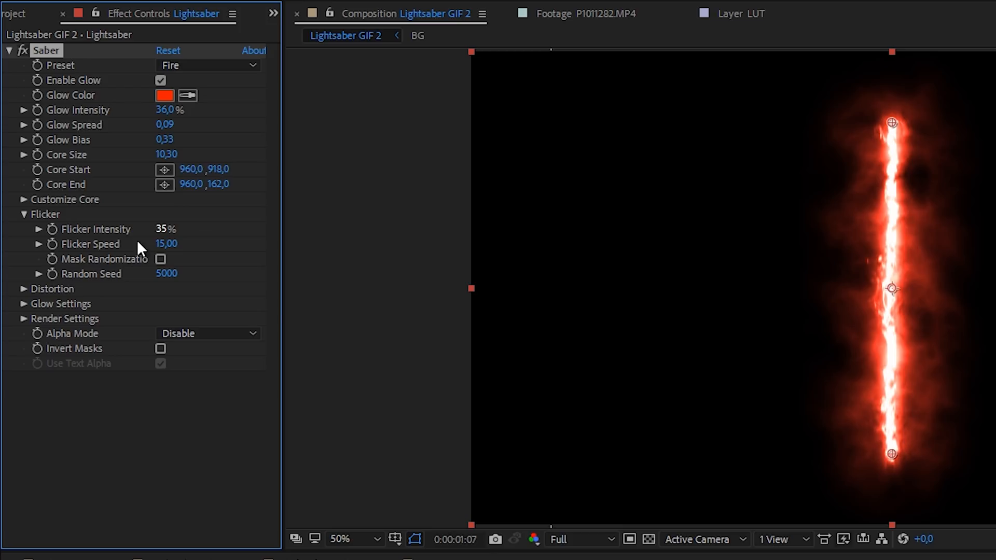
pyautogui.click(22, 288)
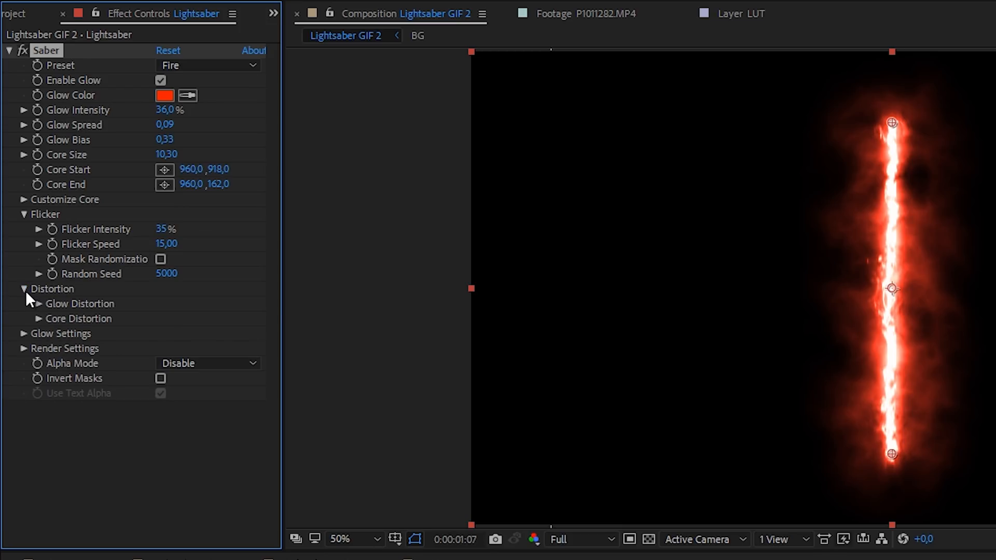
pyautogui.click(38, 303)
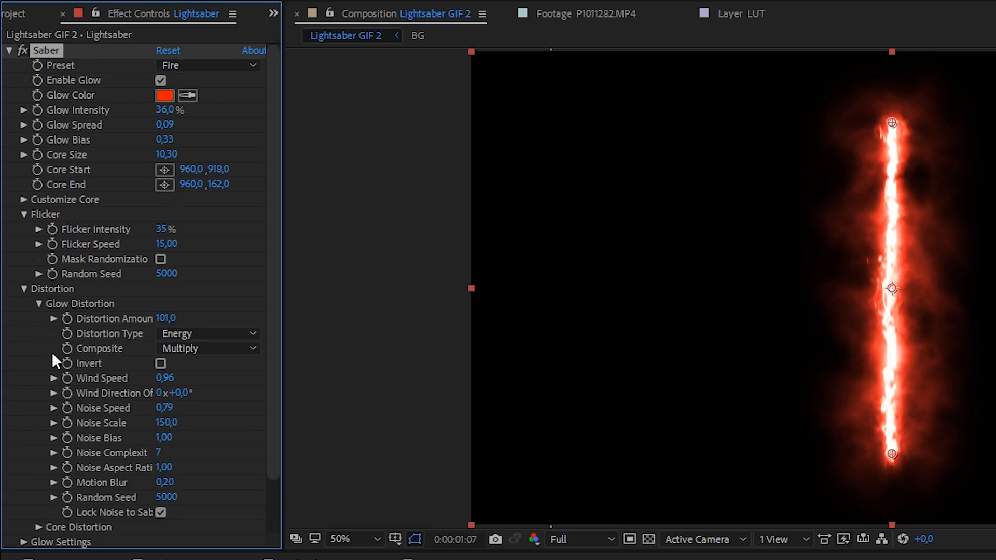
pyautogui.moveTo(167, 378)
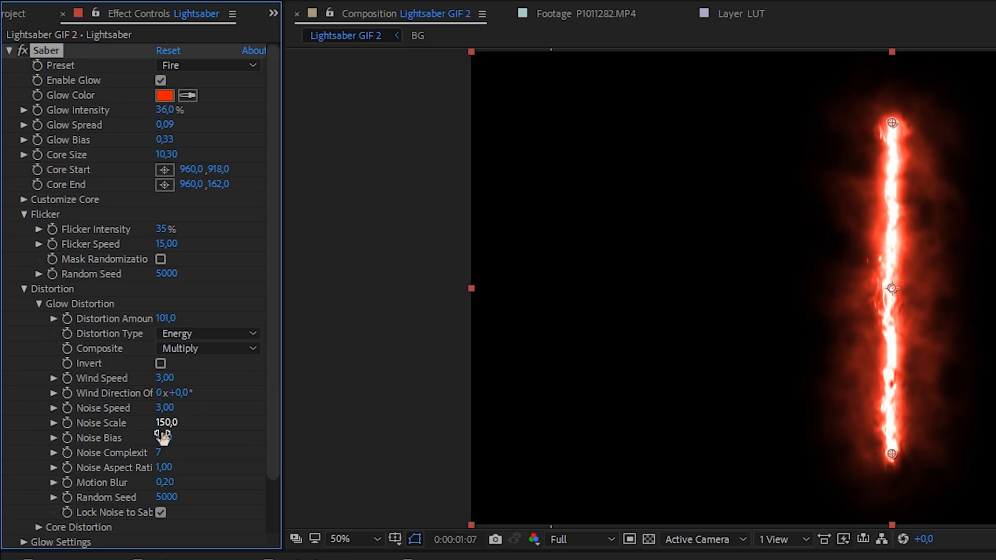
pyautogui.scroll(-3)
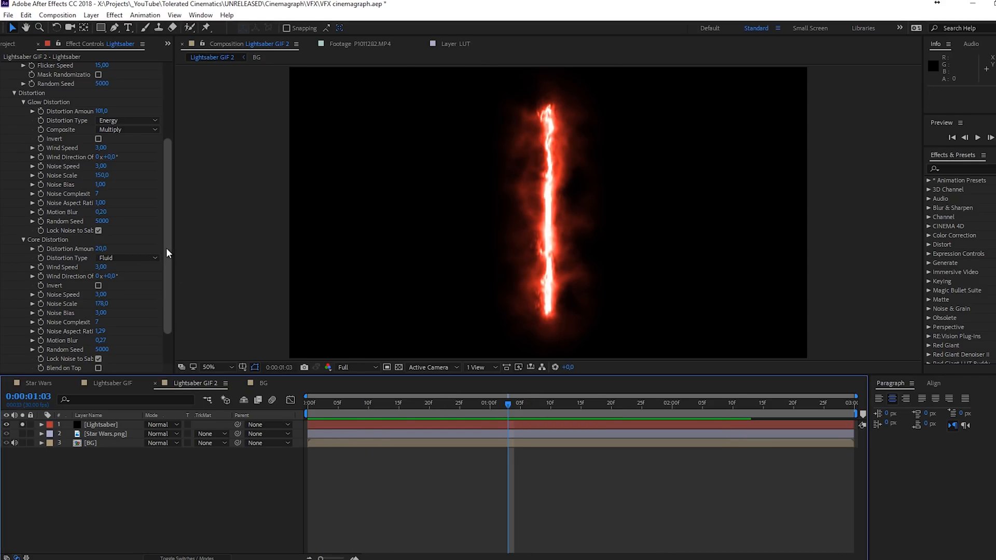
# Step: Reveal the saber's Render Settings and the Lightsaber layer's Mode list
pyautogui.scroll(-3)
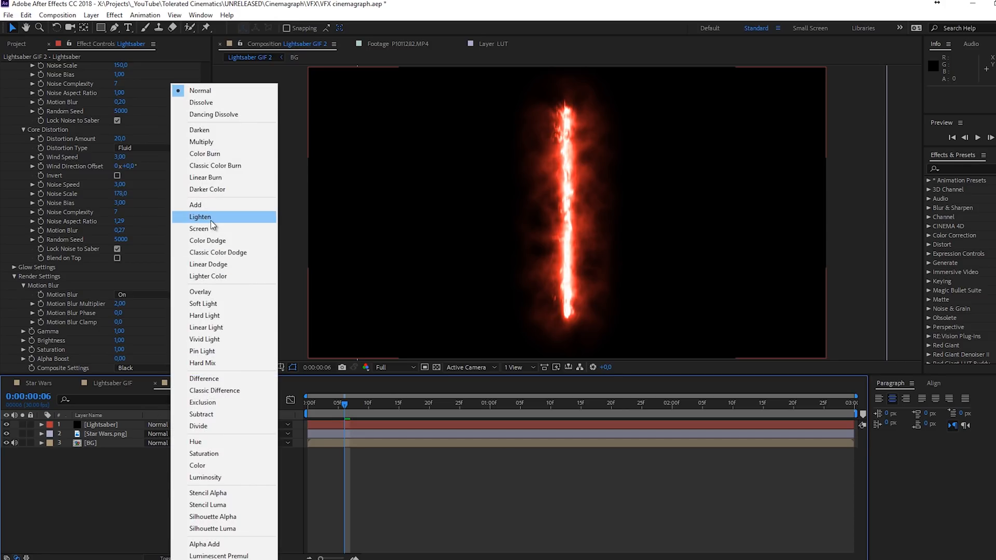
# Step: Screen the saber over the figure, lower preview resolution, set distortion speeds 1.5 and Core Size 40
pyautogui.click(200, 229)
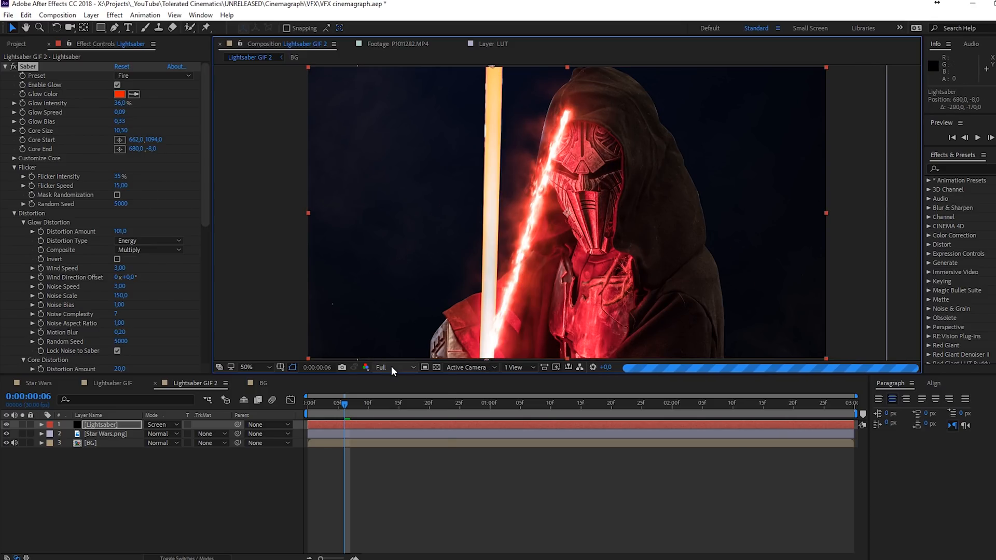
pyautogui.click(388, 367)
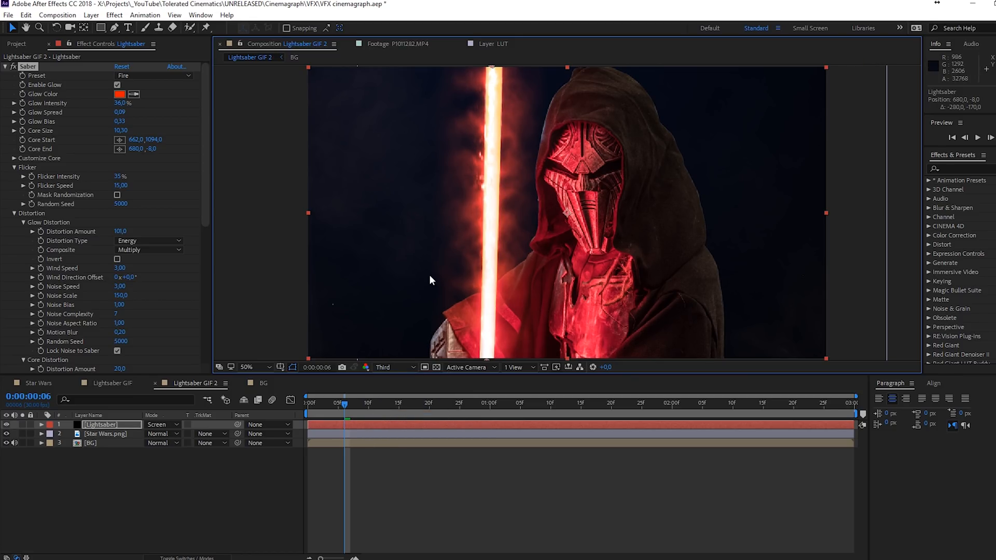
pyautogui.moveTo(178, 264)
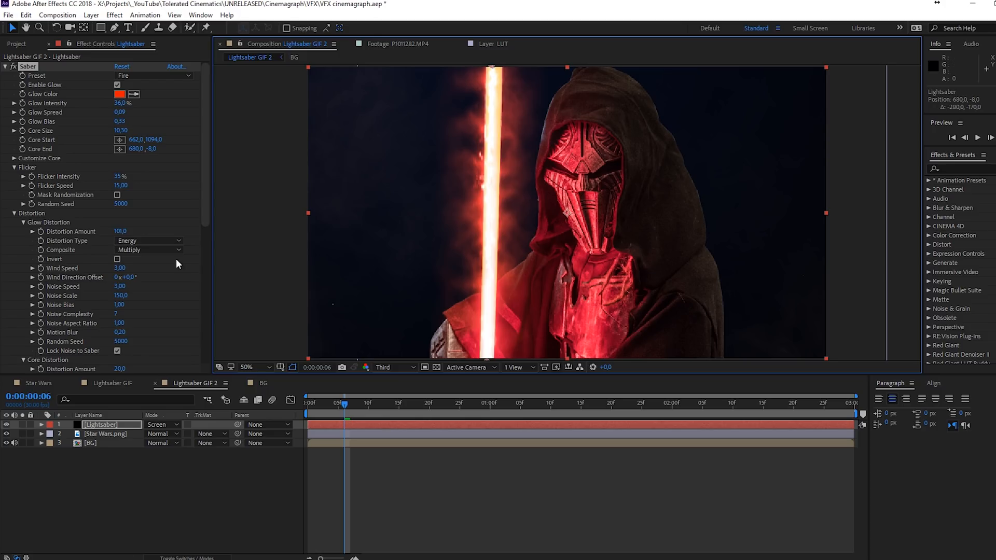
pyautogui.moveTo(47, 139)
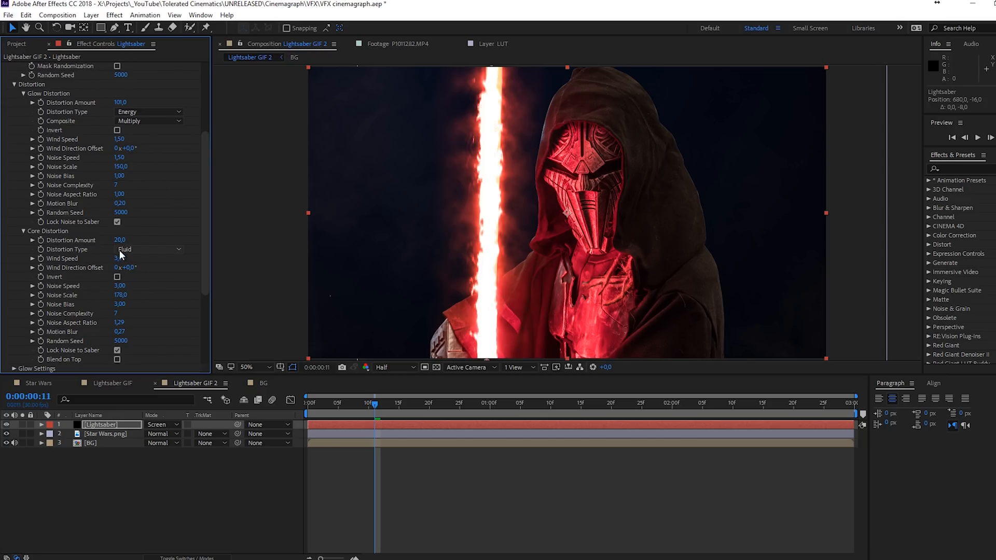
pyautogui.doubleClick(120, 240)
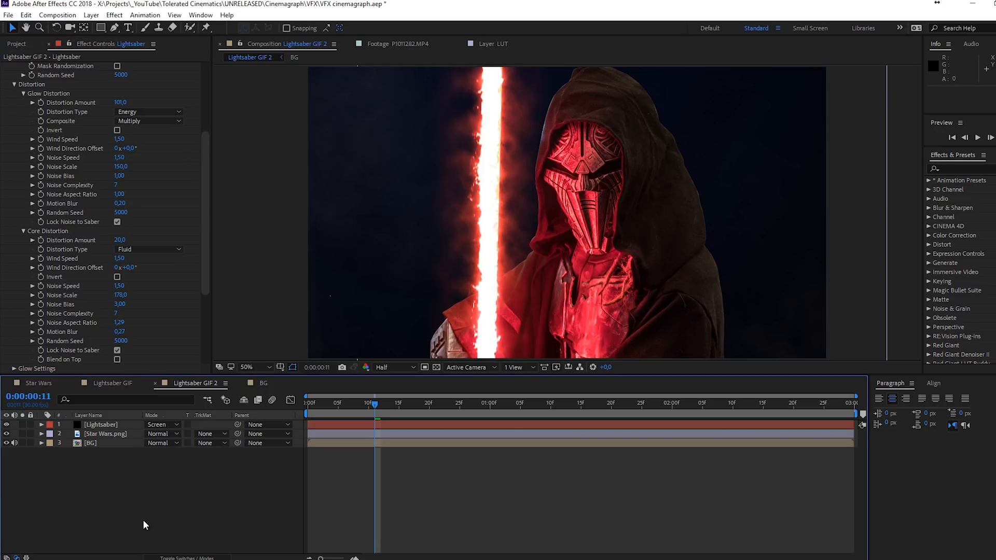
pyautogui.moveTo(555, 303)
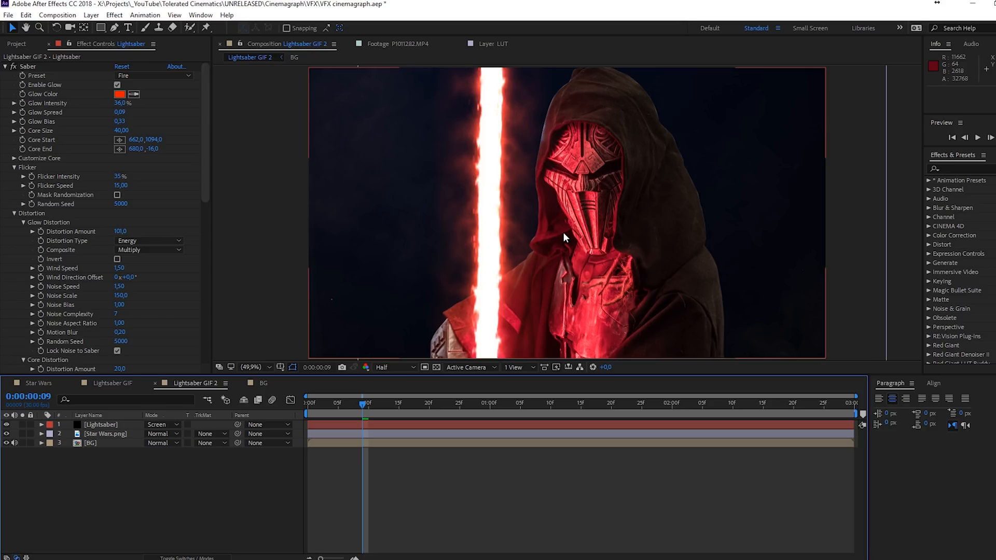
pyautogui.moveTo(331, 229)
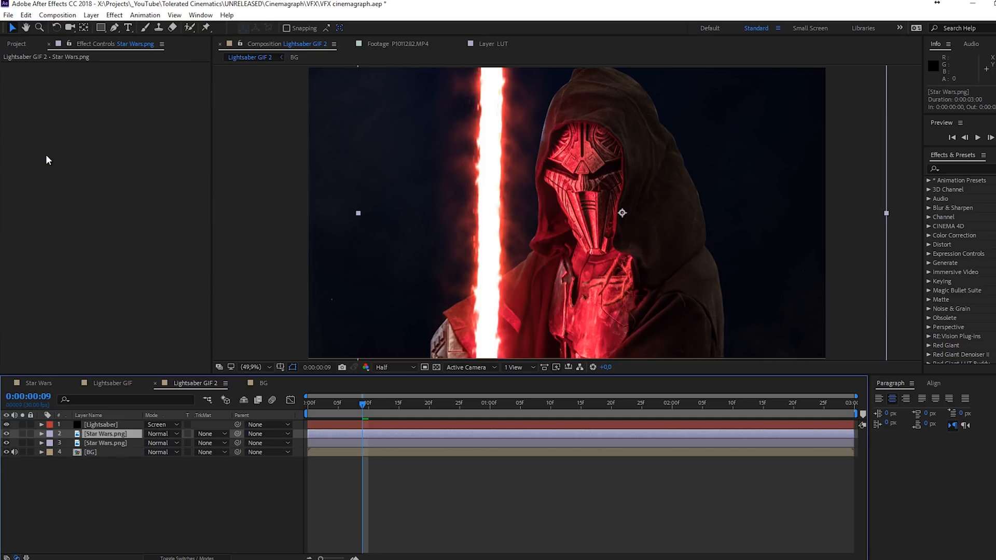
# Step: Duplicate Star Wars.png in Add mode with opacity driven by a wiggle(25,35) expression
pyautogui.click(161, 433)
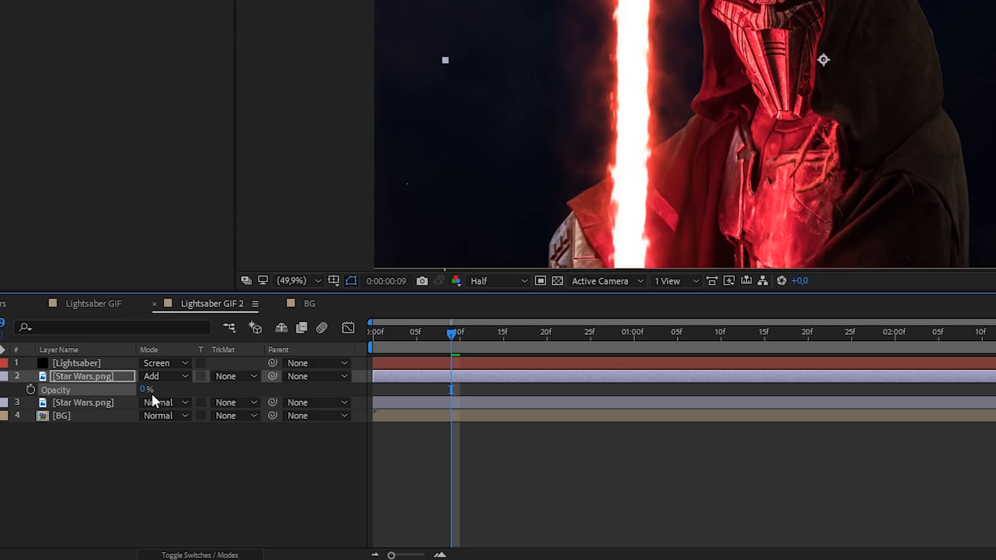
pyautogui.moveTo(57, 406)
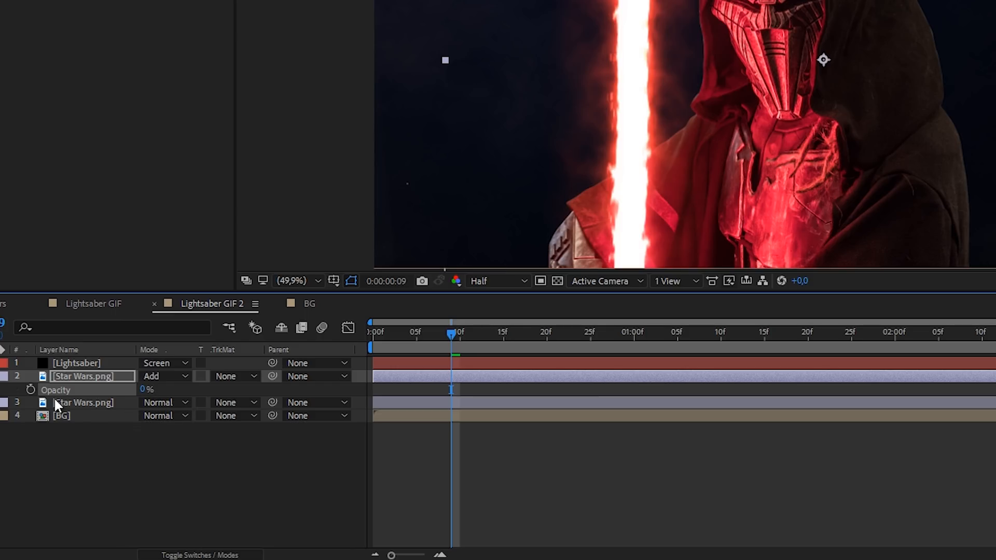
pyautogui.click(30, 389)
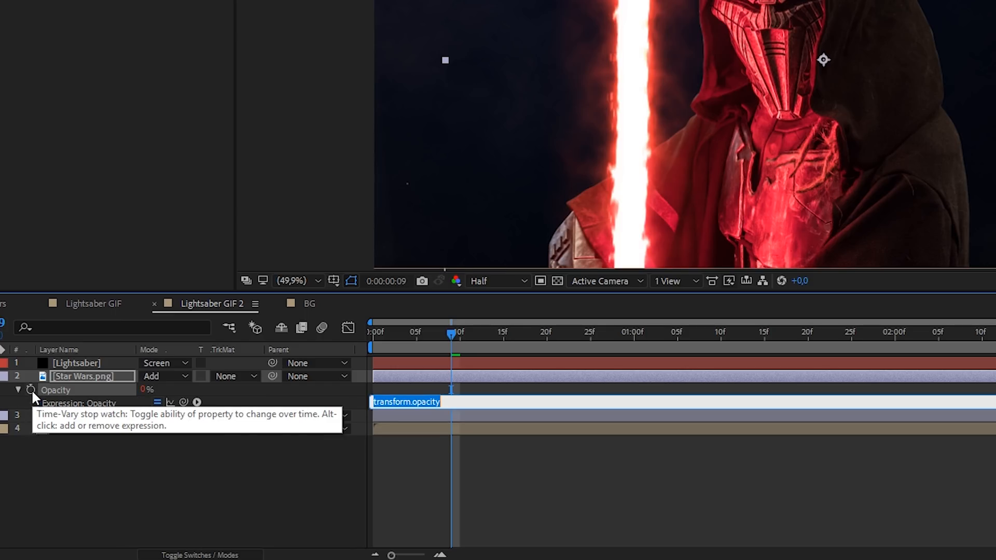
pyautogui.write('wiggle(')
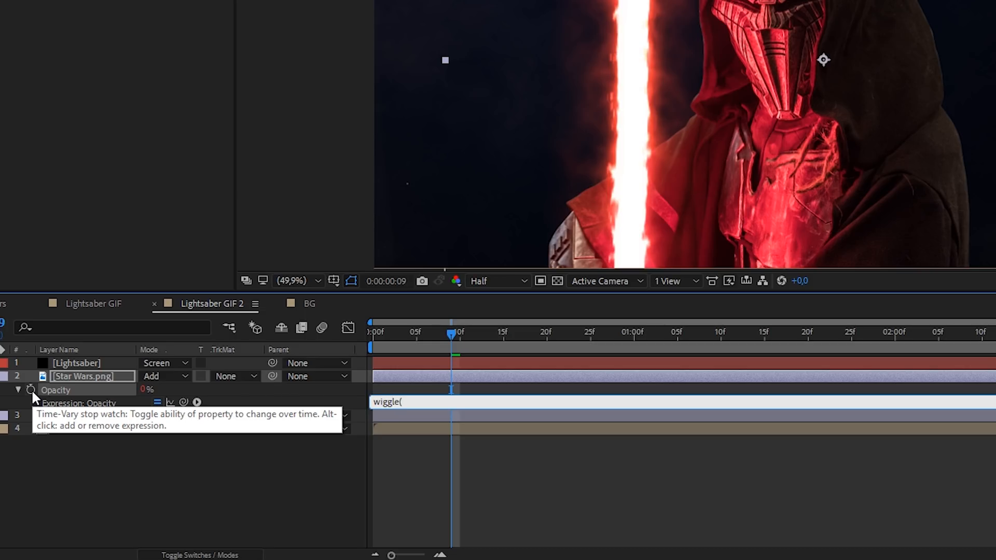
pyautogui.write('15,')
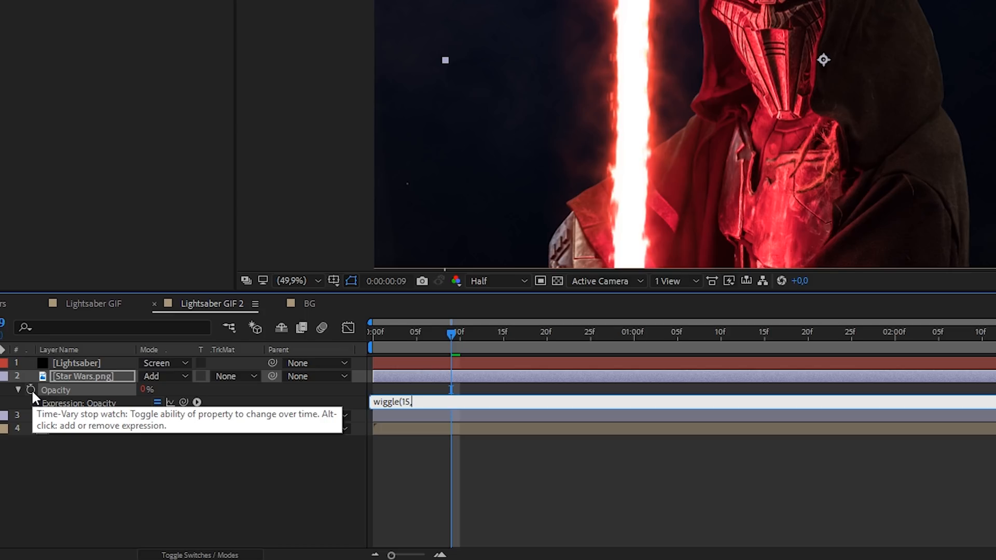
pyautogui.write('35)')
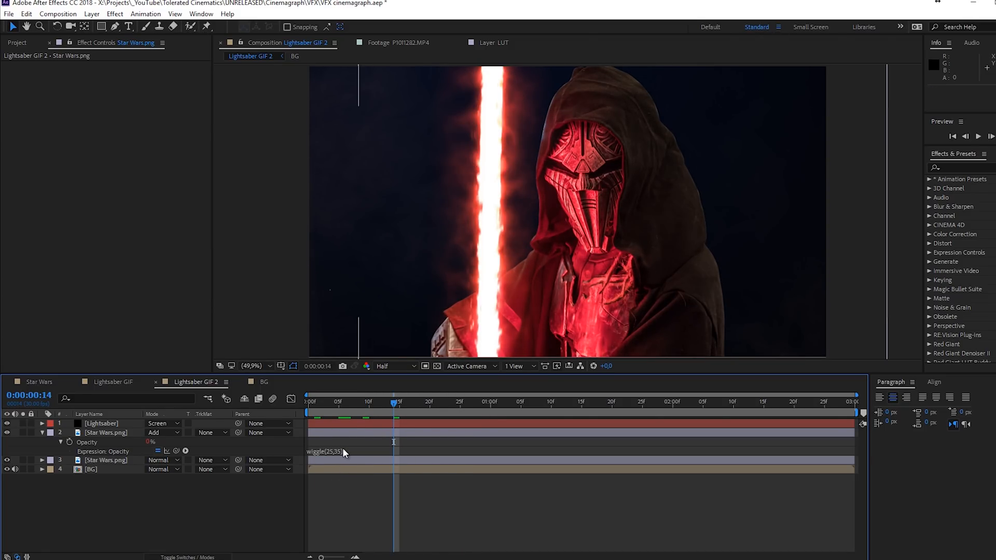
pyautogui.doubleClick(325, 450)
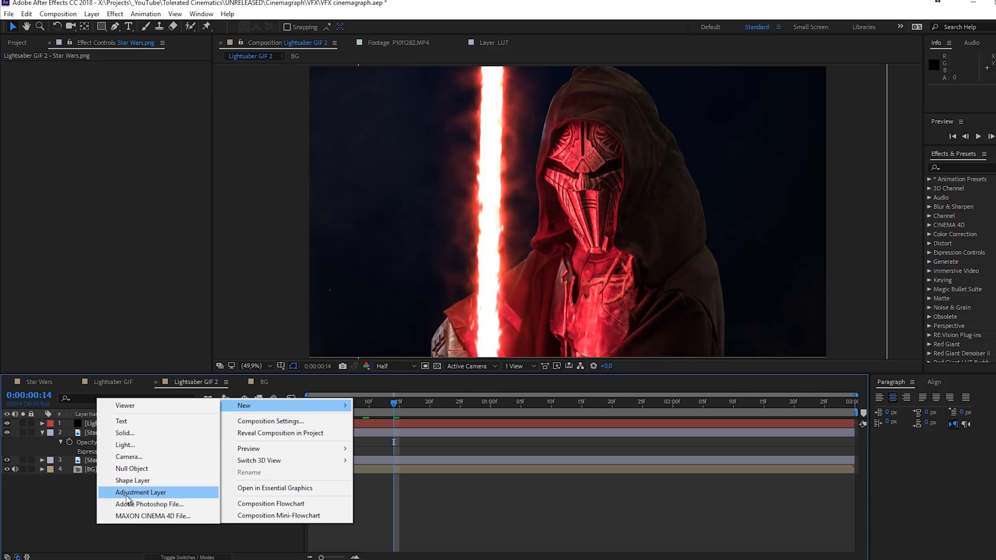
# Step: Add a Lightning FX adjustment layer with Exposure flickering via wiggle(25,39)
pyautogui.click(141, 492)
pyautogui.write('Lightning FX')
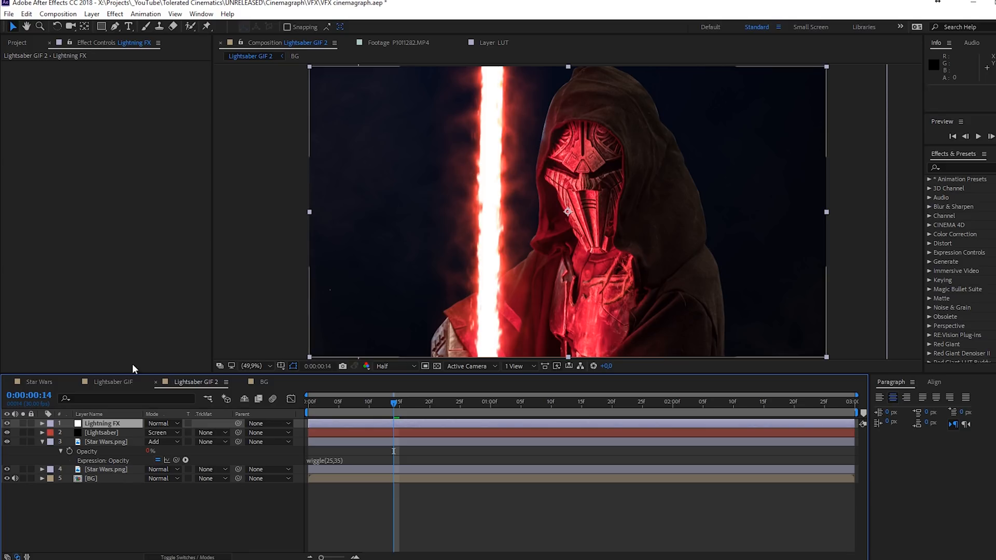
pyautogui.click(115, 13)
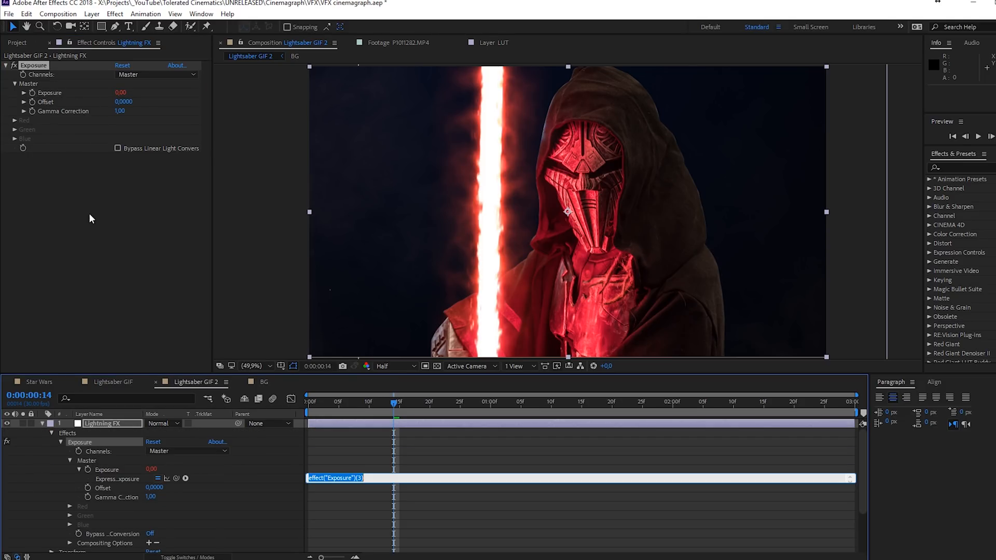
pyautogui.write('wiggle(25,39)')
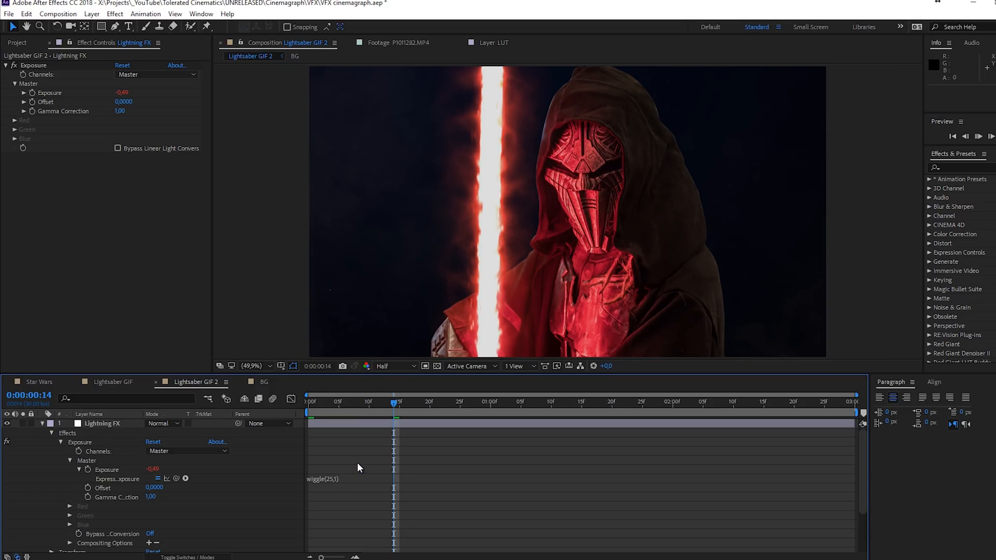
pyautogui.press('space')
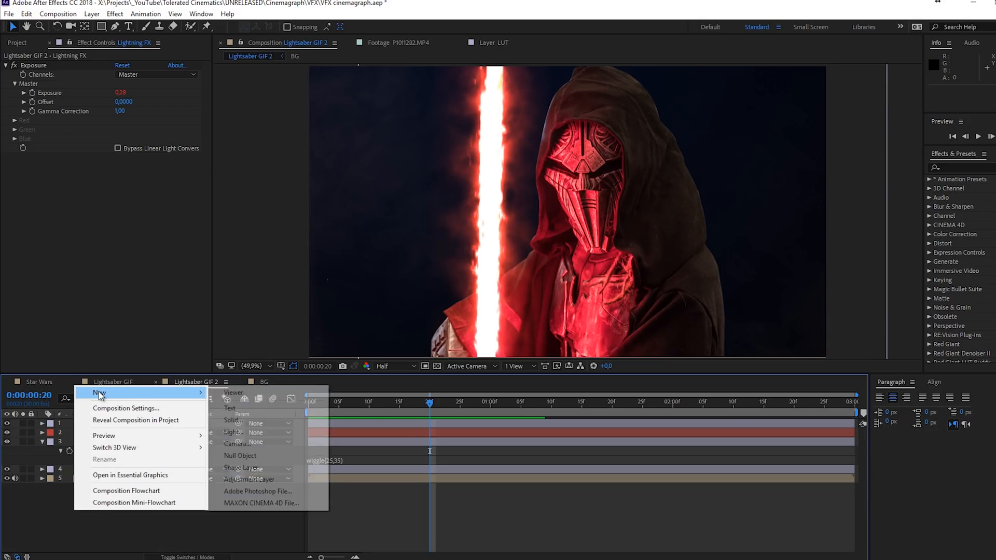
# Step: Create a new Particles solid and add Trapcode Particular to it
pyautogui.click(232, 420)
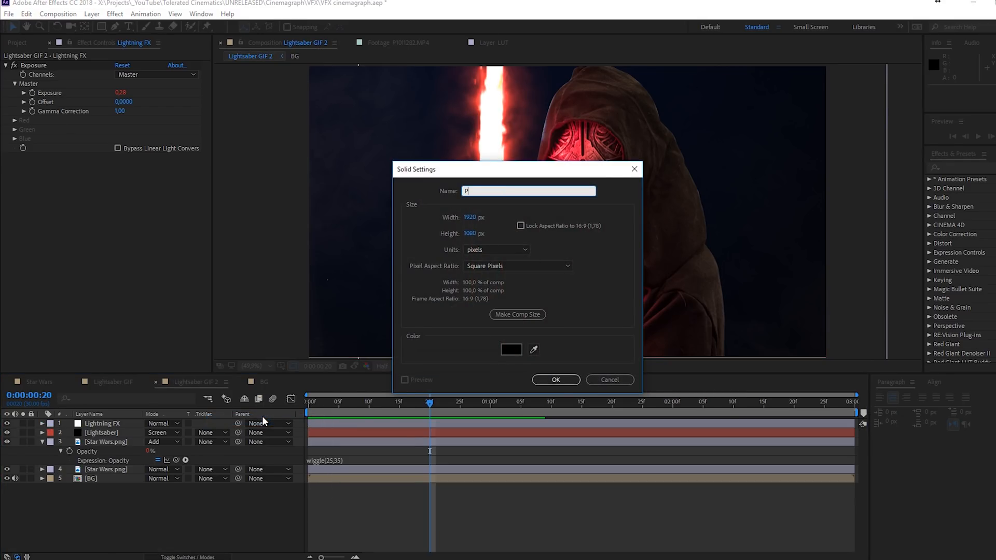
pyautogui.click(554, 379)
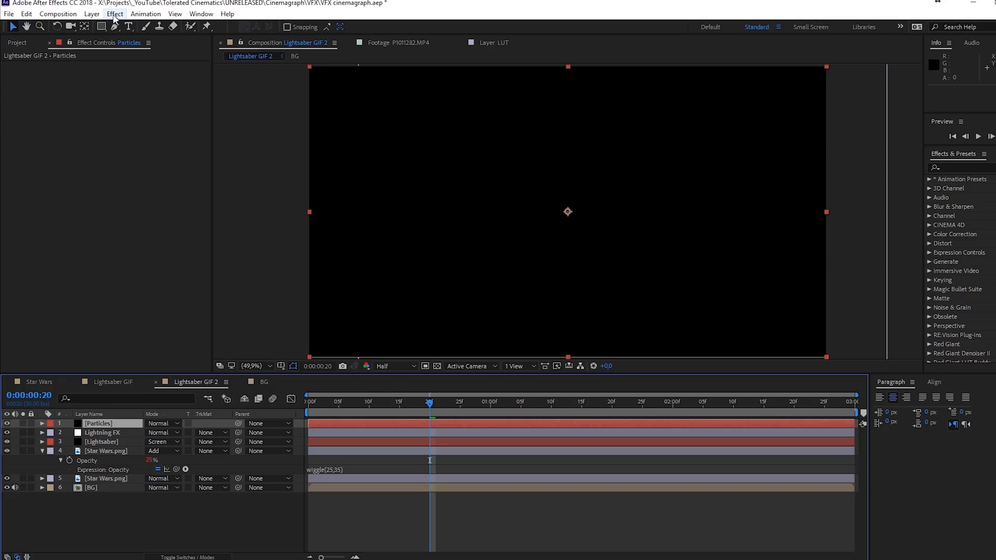
pyautogui.click(116, 14)
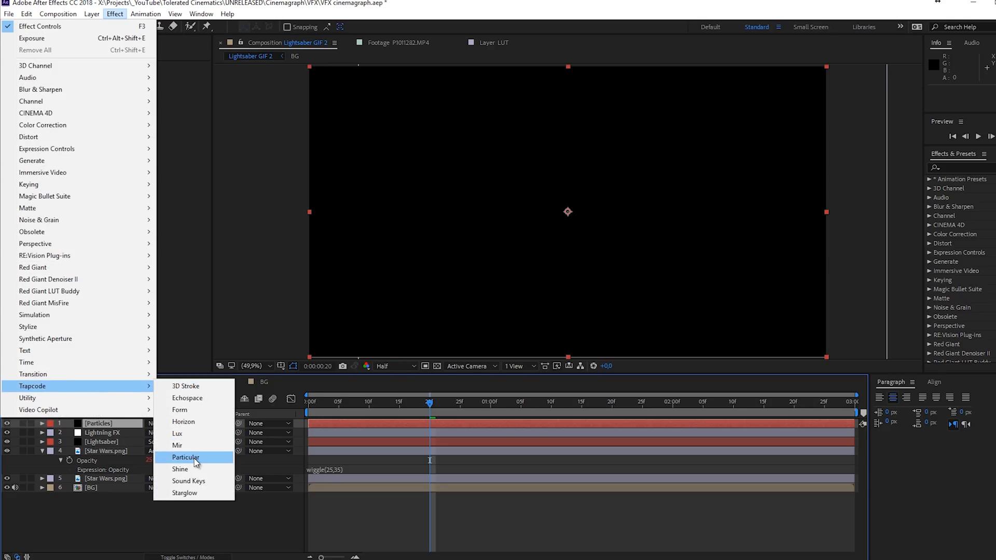
pyautogui.click(186, 457)
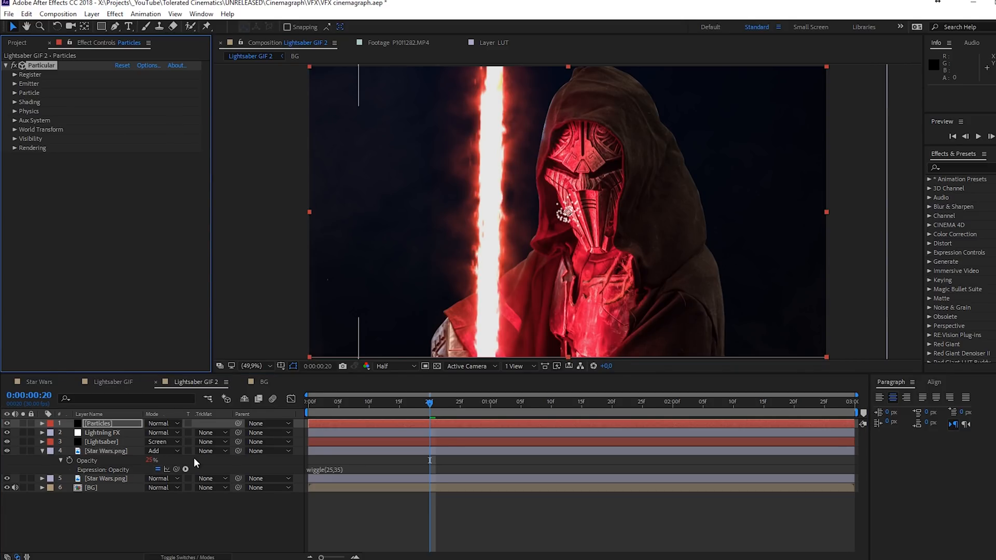
pyautogui.moveTo(178, 419)
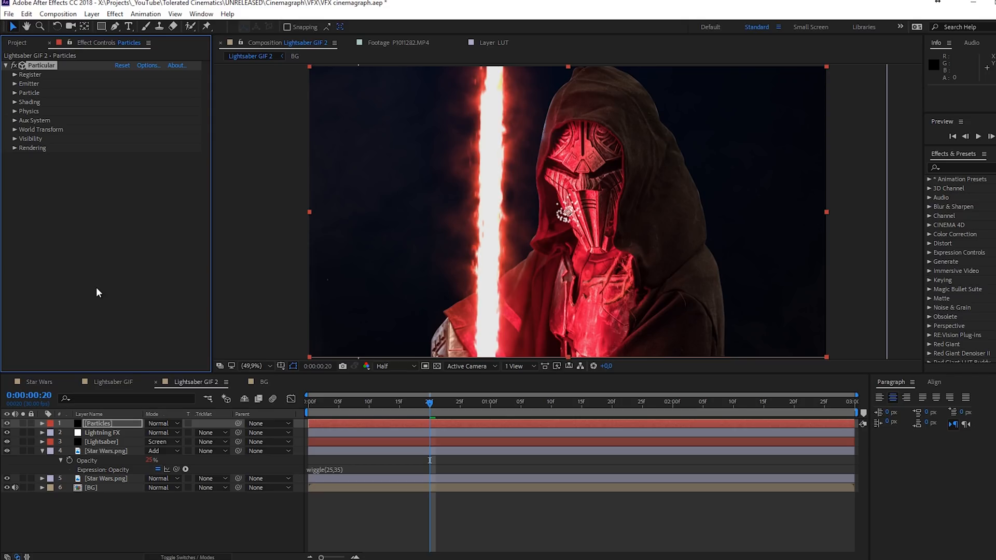
pyautogui.moveTo(413, 273)
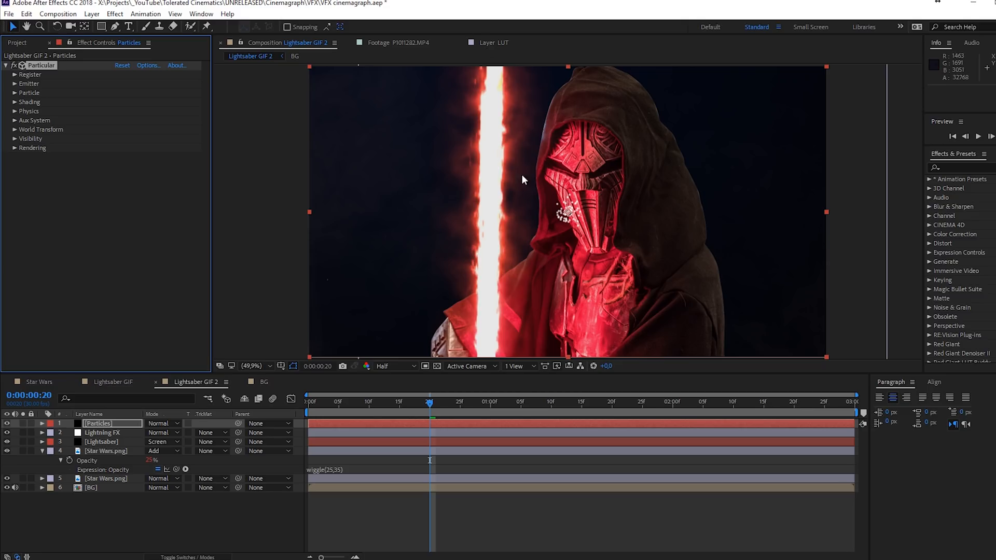
pyautogui.moveTo(489, 130)
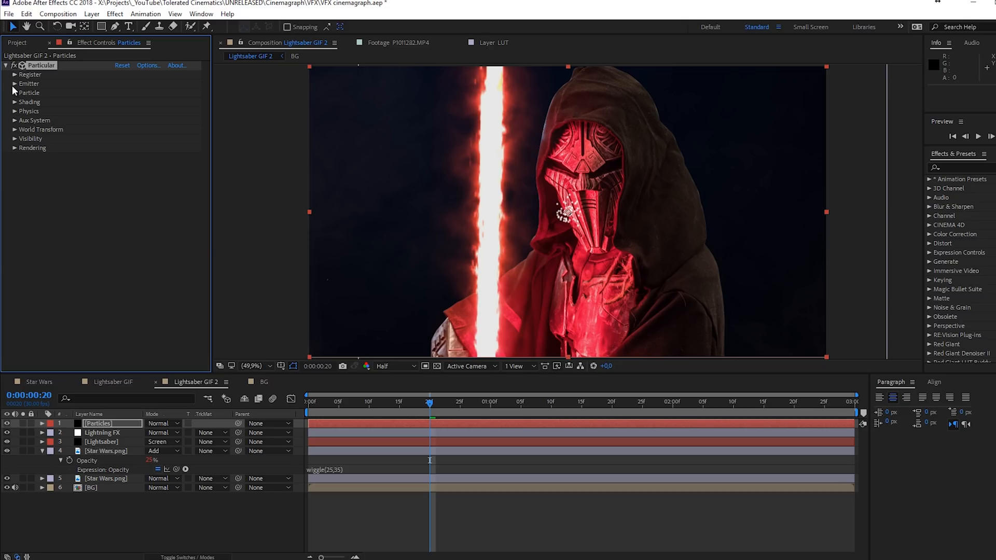
# Step: Set the emitter to a Box along the saber, sized X 246 by Y 1412
pyautogui.click(13, 83)
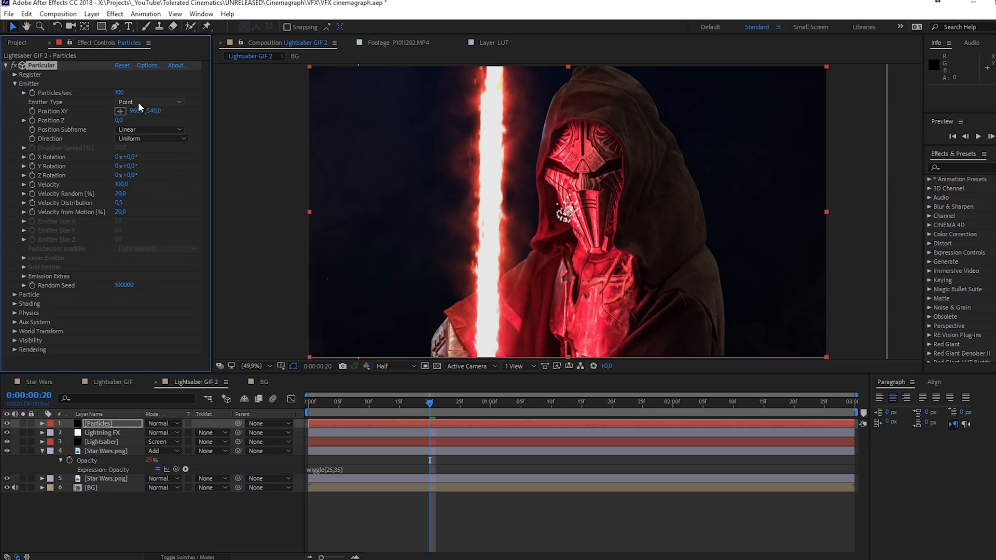
pyautogui.click(150, 102)
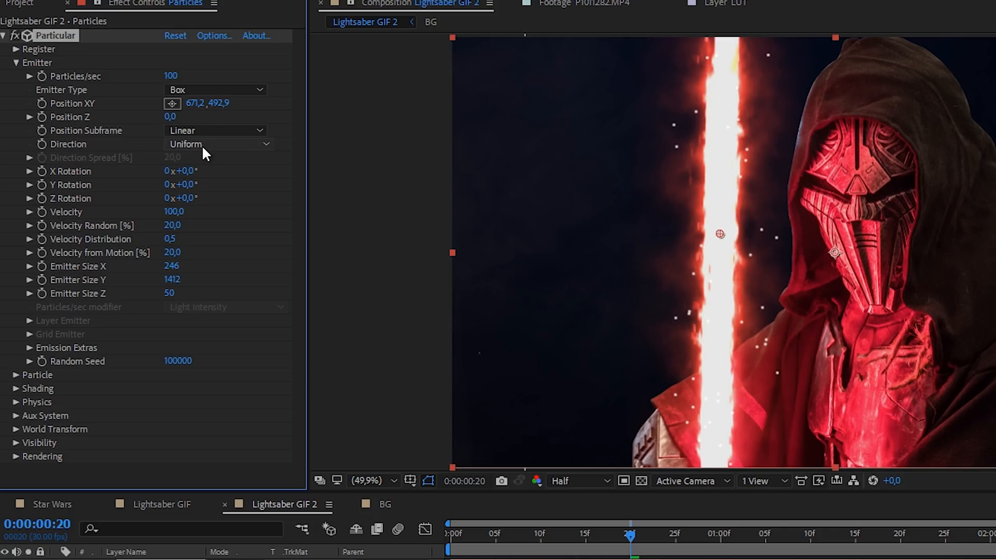
pyautogui.click(216, 143)
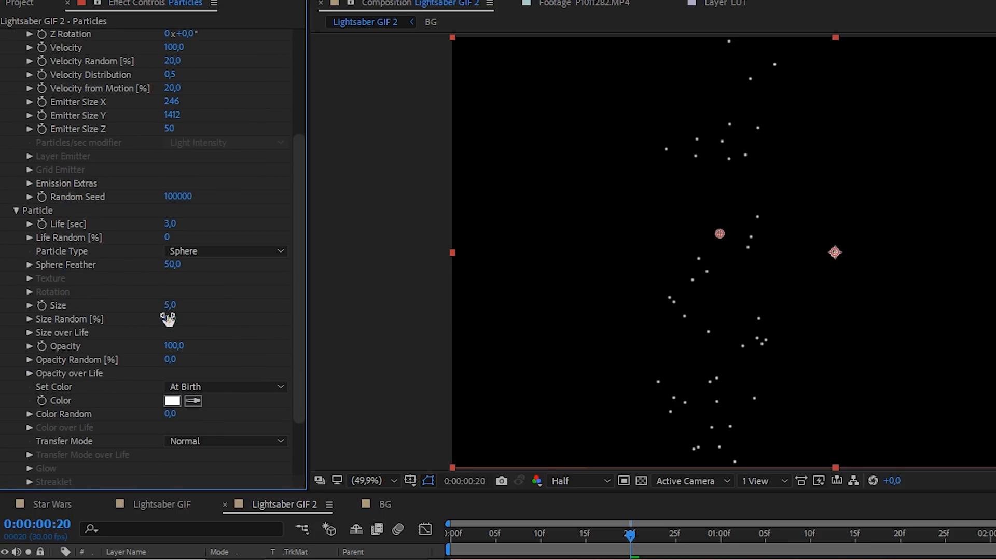
# Step: Set particle Size 3.5, Size Random 100, with falling Size and Opacity over Life curves
pyautogui.moveTo(168, 316); pyautogui.dragTo(173, 318)
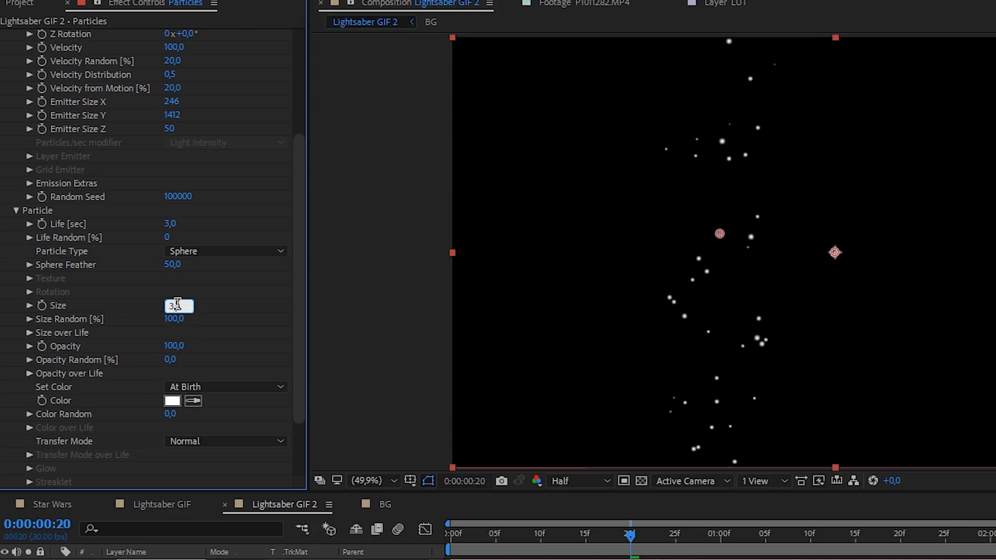
pyautogui.write('3,5')
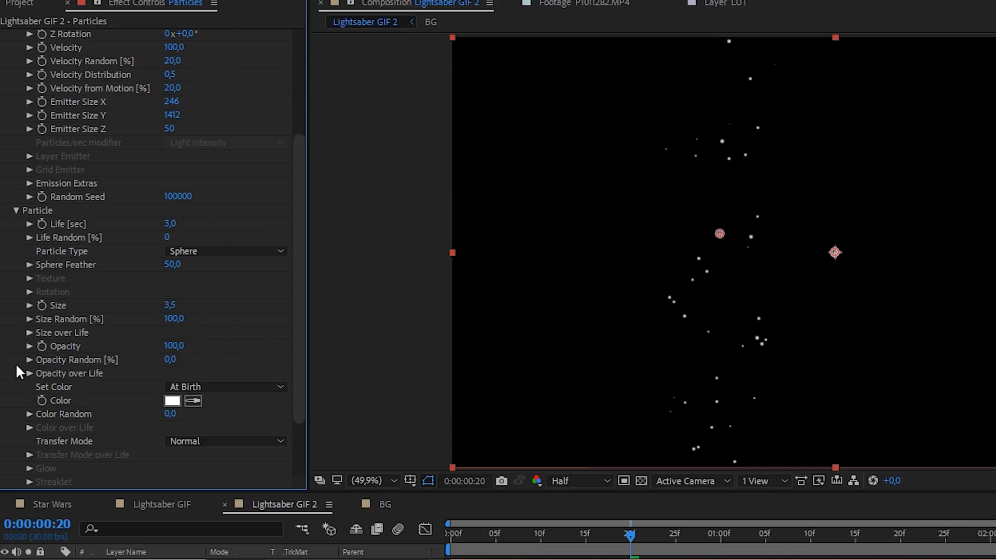
pyautogui.click(28, 331)
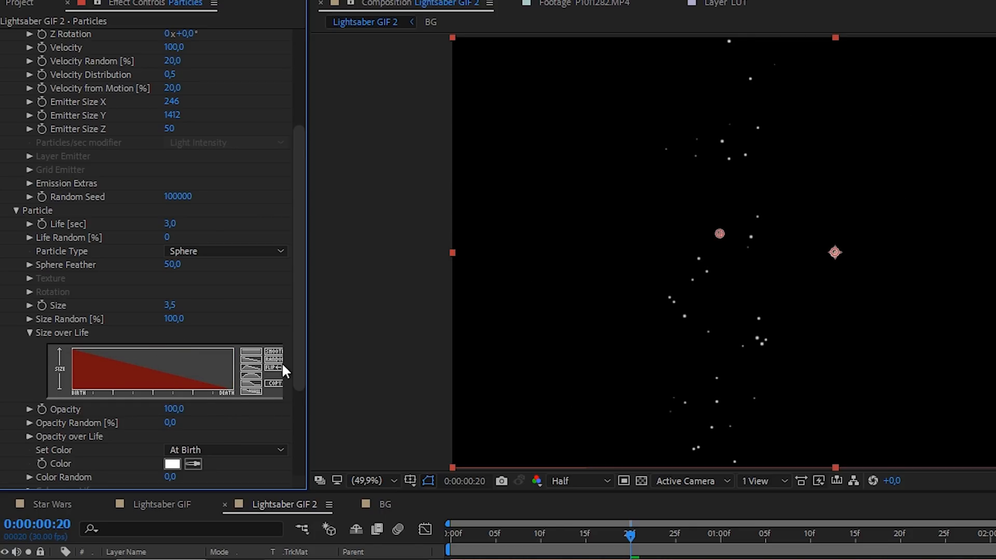
pyautogui.moveTo(33, 436)
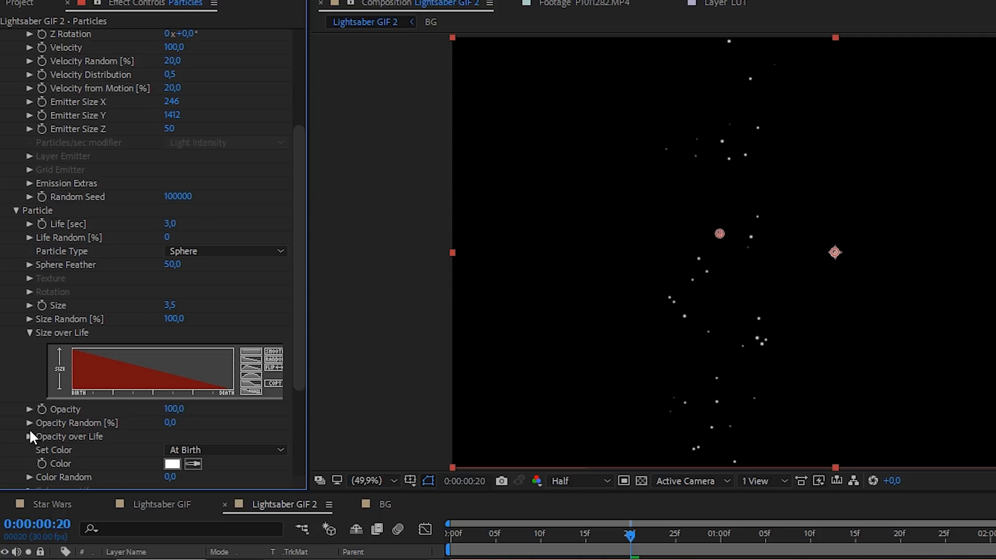
pyautogui.click(30, 436)
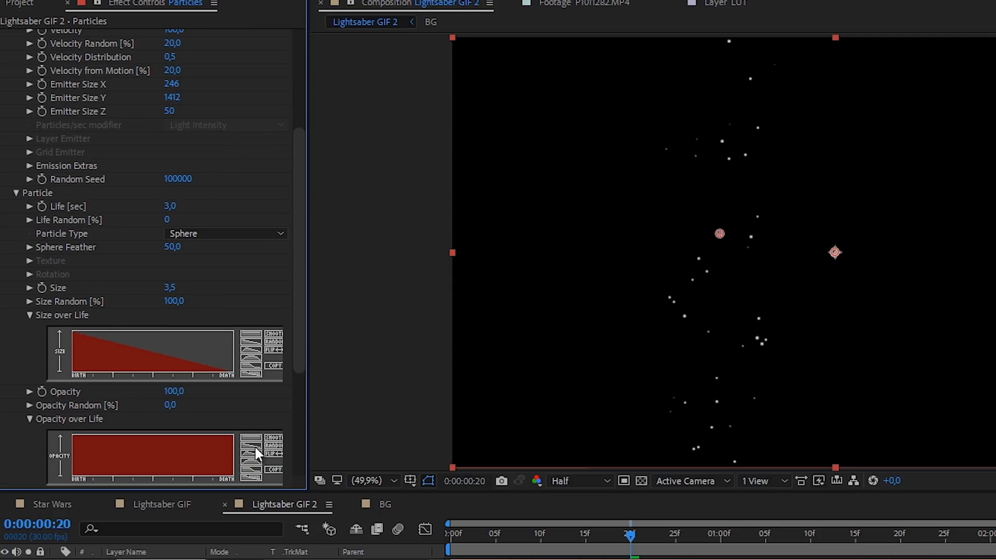
pyautogui.scroll(-3)
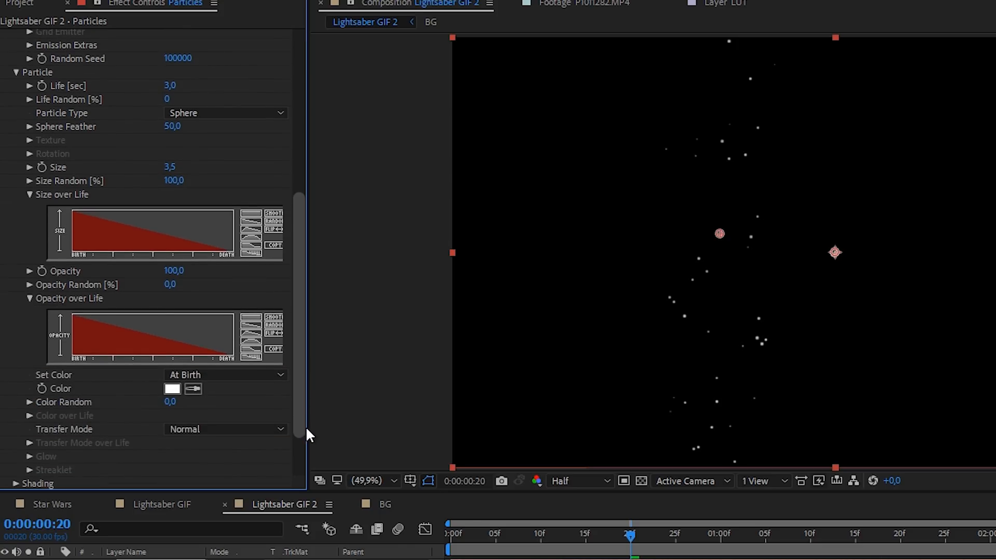
pyautogui.scroll(-3)
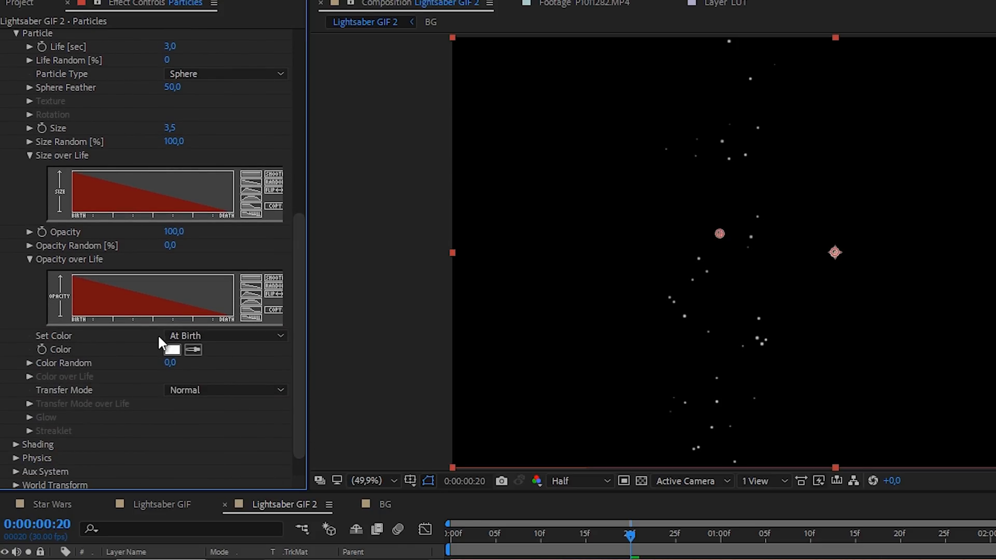
# Step: Set Color to Over Life and turn the gradient's middle marker red
pyautogui.click(224, 335)
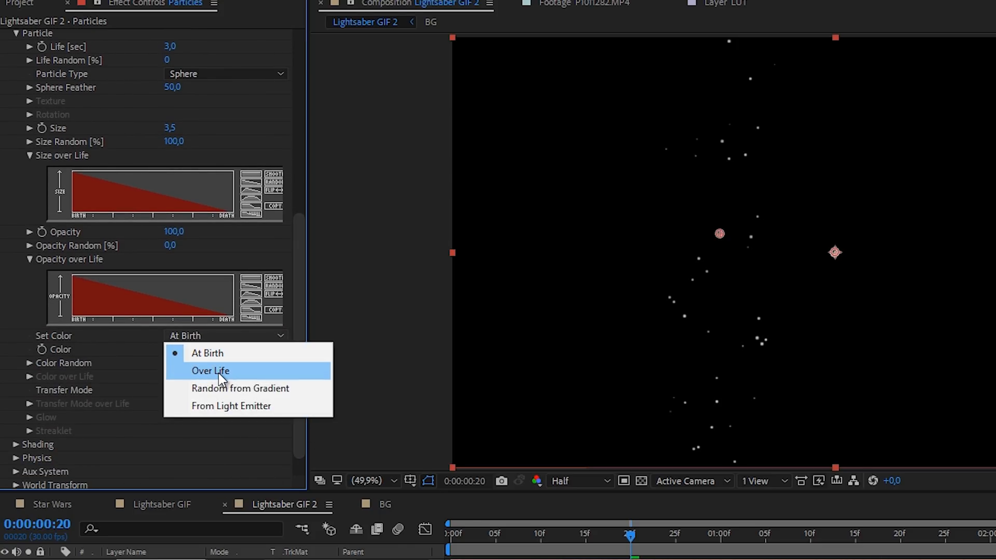
pyautogui.click(209, 371)
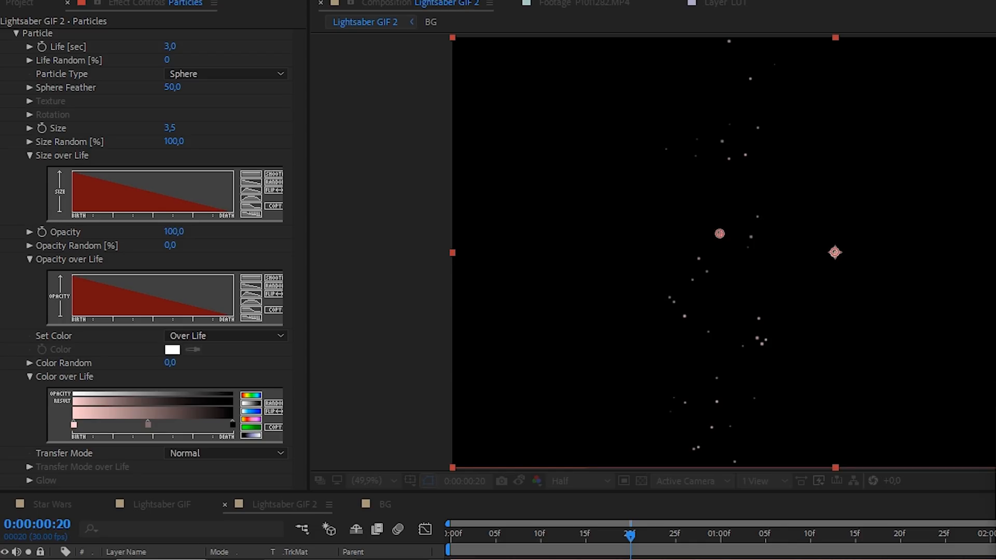
pyautogui.moveTo(145, 425); pyautogui.dragTo(148, 424)
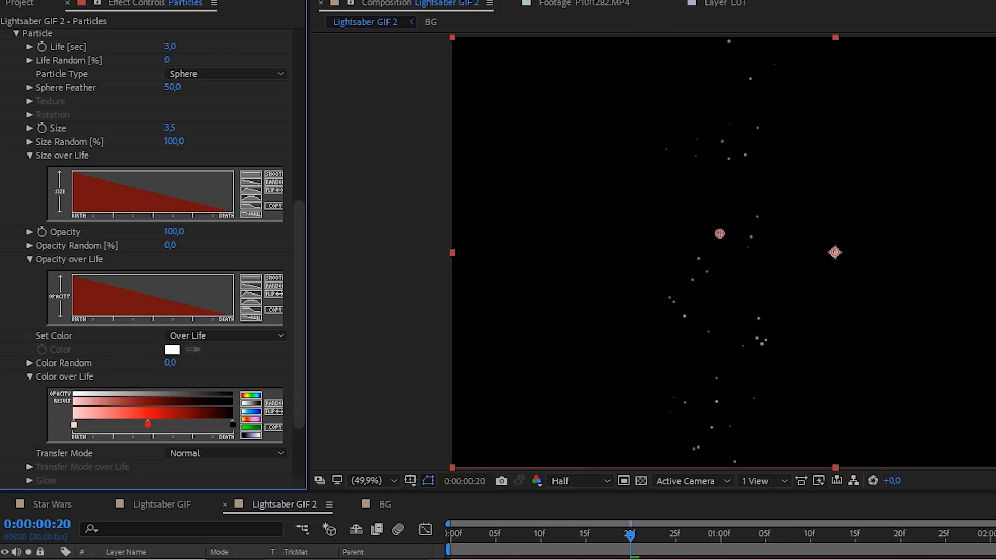
pyautogui.moveTo(787, 216)
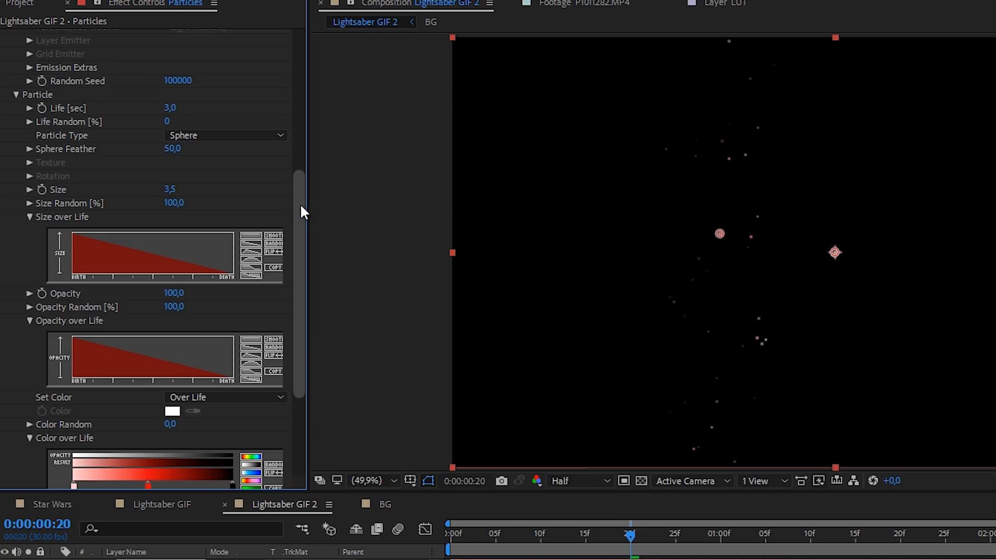
pyautogui.scroll(-3)
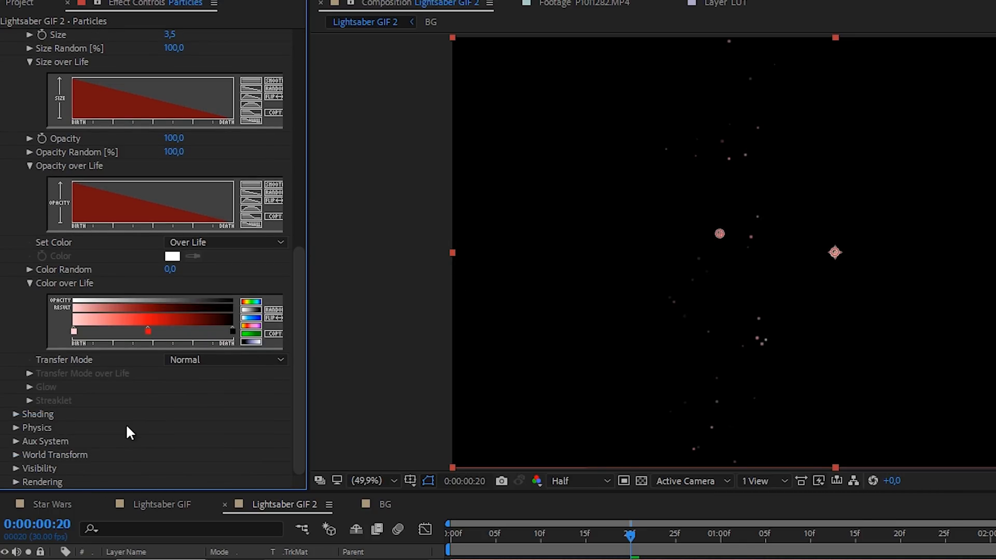
pyautogui.moveTo(95, 425)
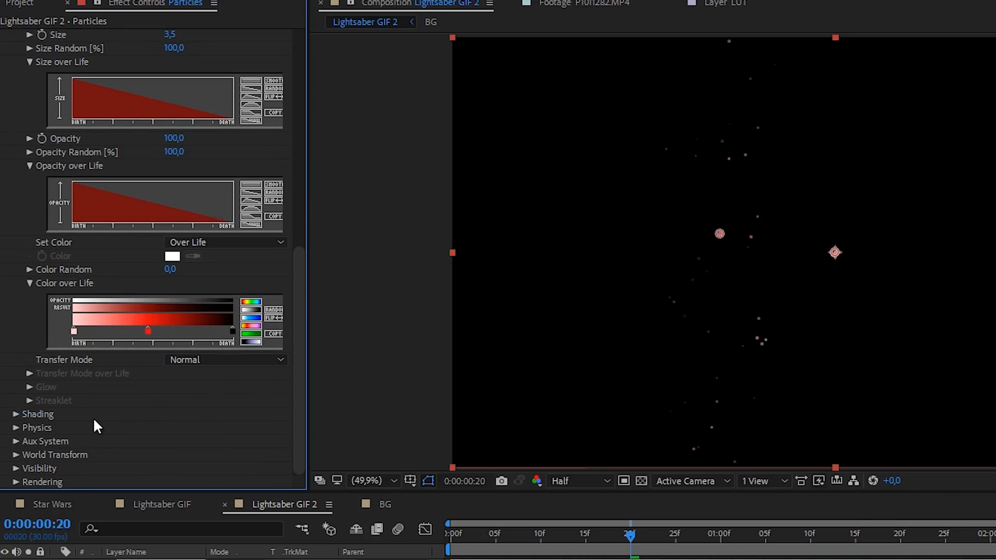
pyautogui.moveTo(34, 432)
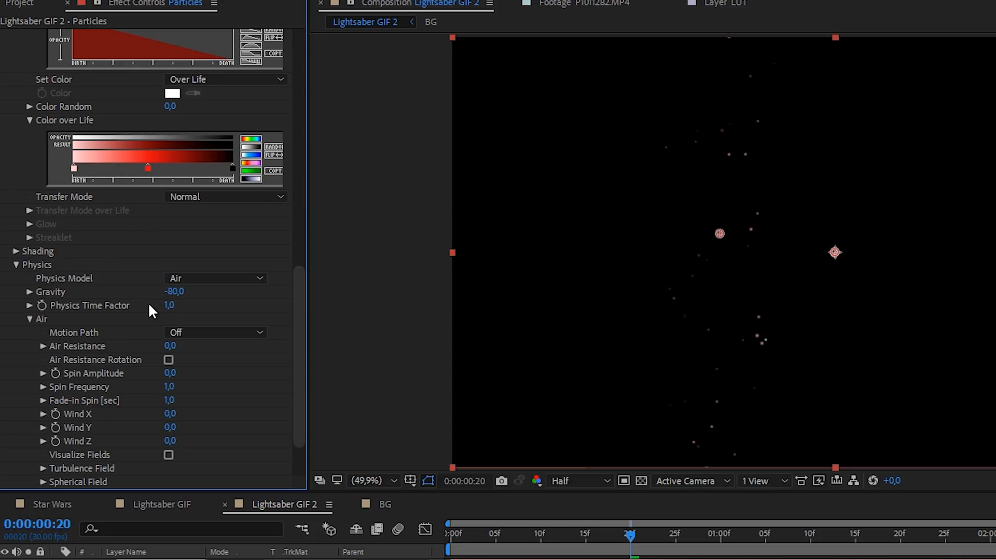
pyautogui.moveTo(38, 454)
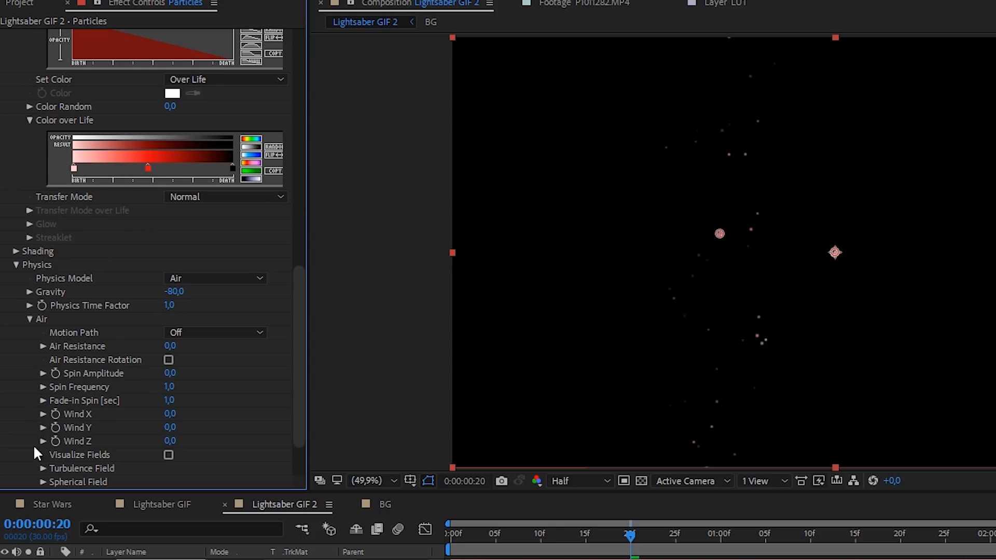
# Step: Lower Turbulence Field Evolution Speed to 25 and scrub to preview the motion
pyautogui.scroll(-3)
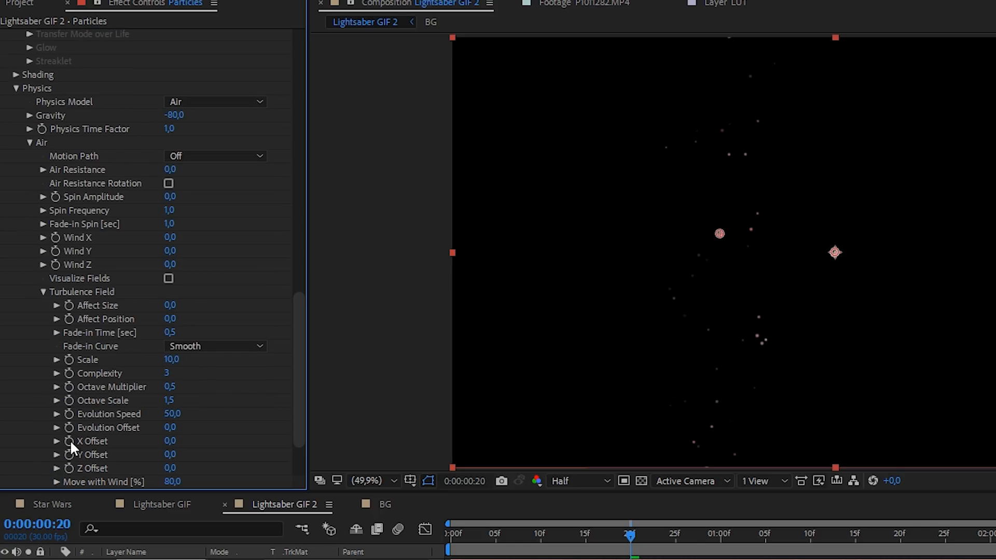
pyautogui.doubleClick(170, 318)
pyautogui.write('250')
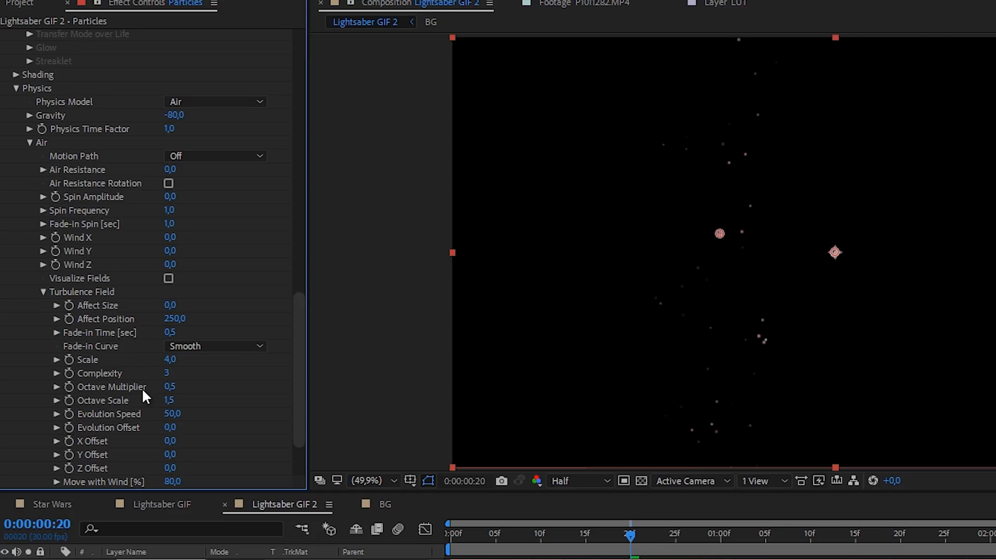
pyautogui.doubleClick(172, 414)
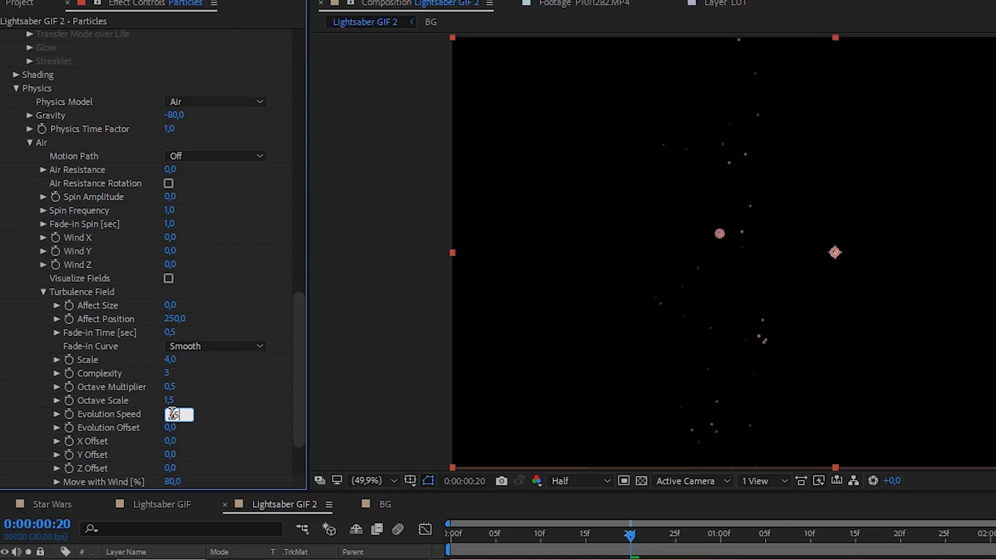
pyautogui.write('25,0')
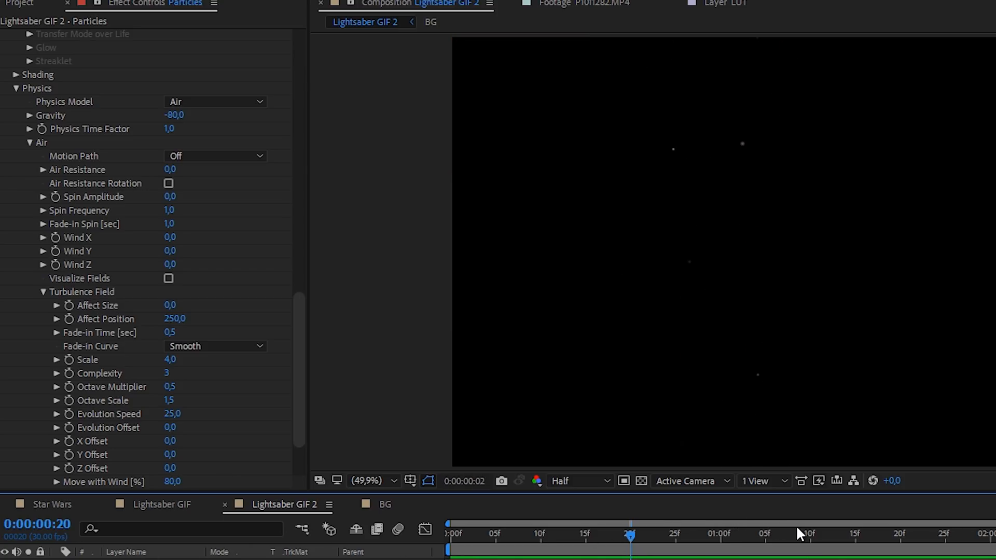
pyautogui.moveTo(629, 537); pyautogui.dragTo(794, 537)
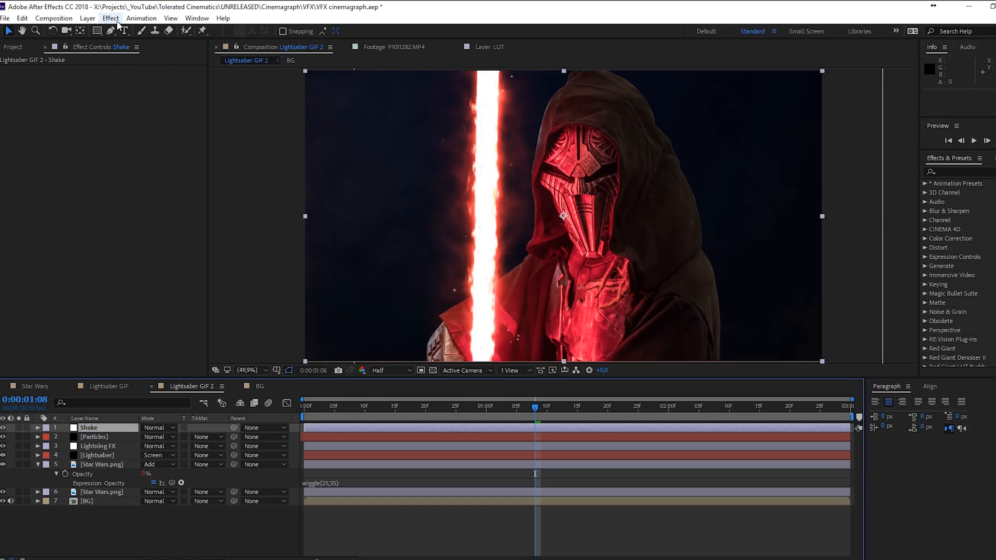
# Step: Apply the saved Wiggle preset to the Shake layer with Frequency 1 and Amplitude 15
pyautogui.write('wiggle')
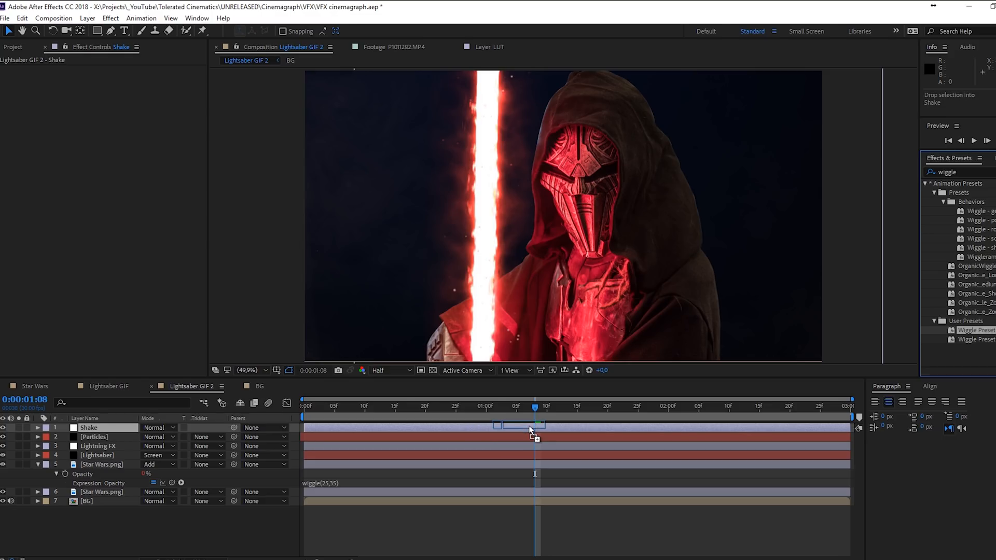
pyautogui.click(89, 427)
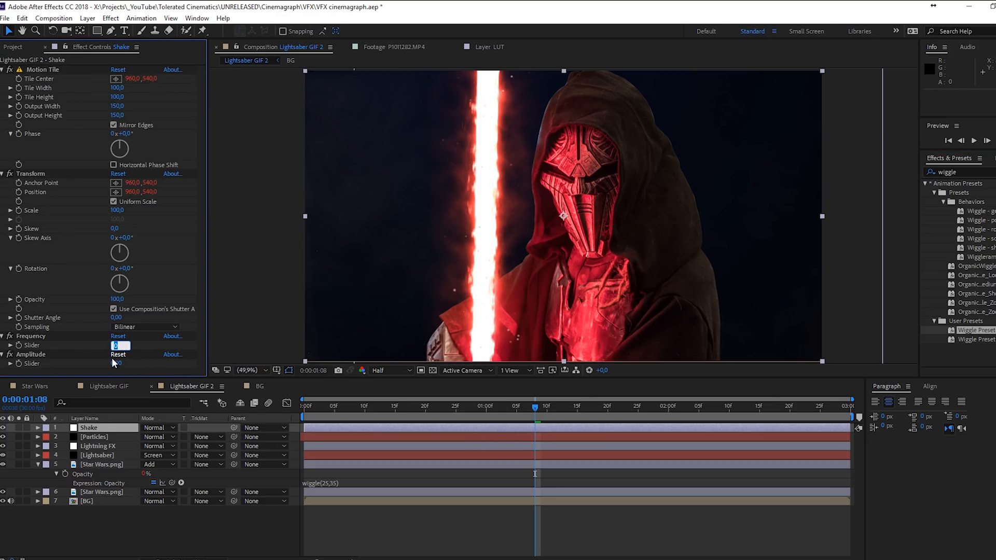
pyautogui.click(119, 363)
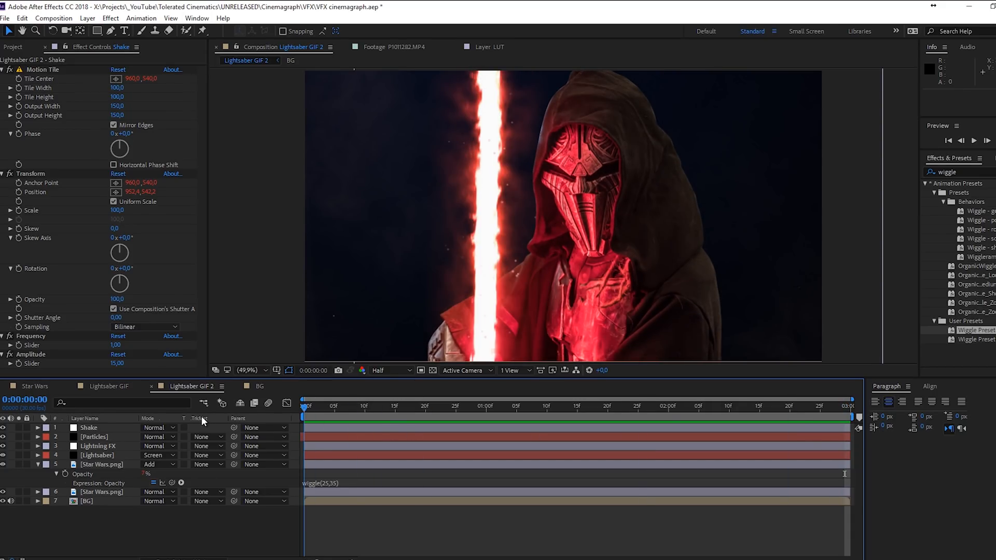
# Step: Preview the shake, then solo the Particles layer
pyautogui.click(88, 427)
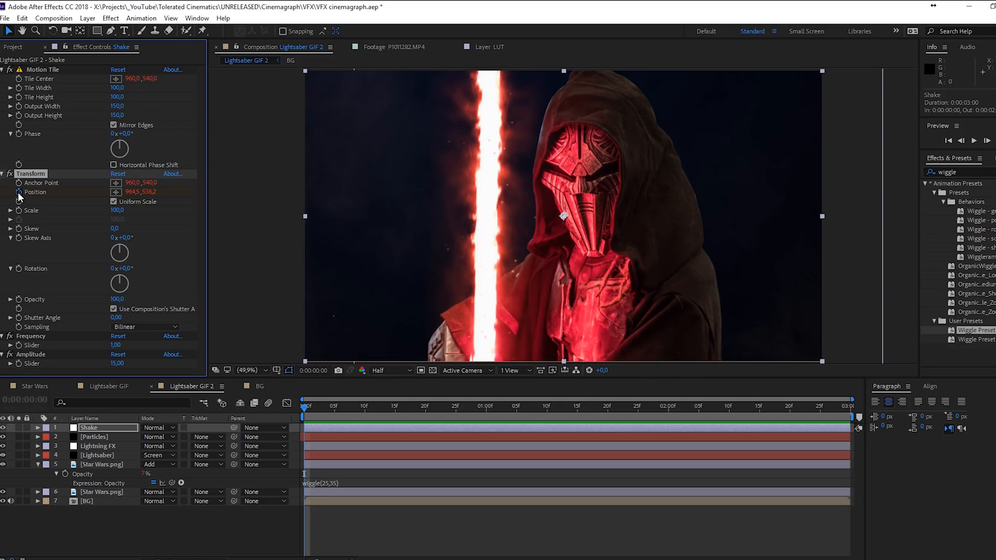
pyautogui.moveTo(432, 155)
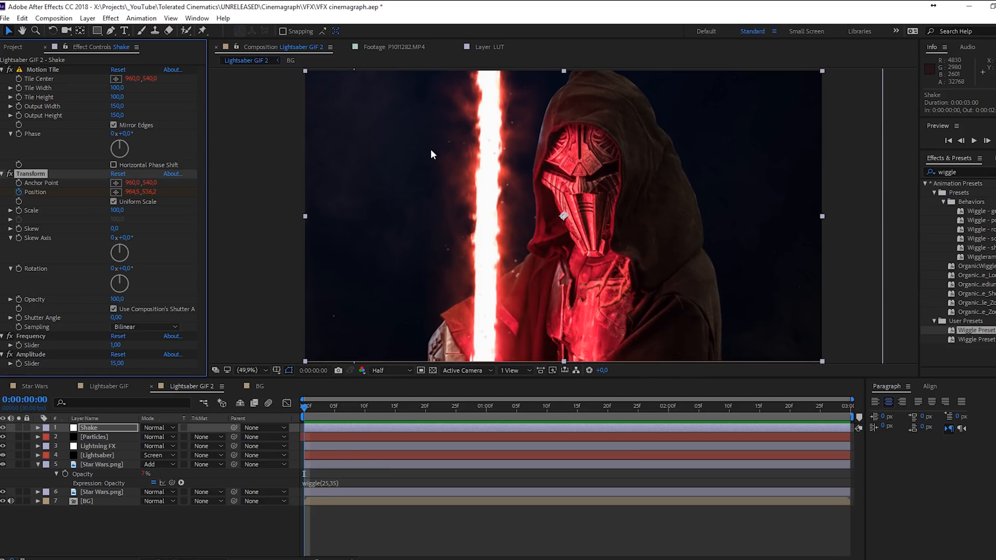
pyautogui.moveTo(336, 416)
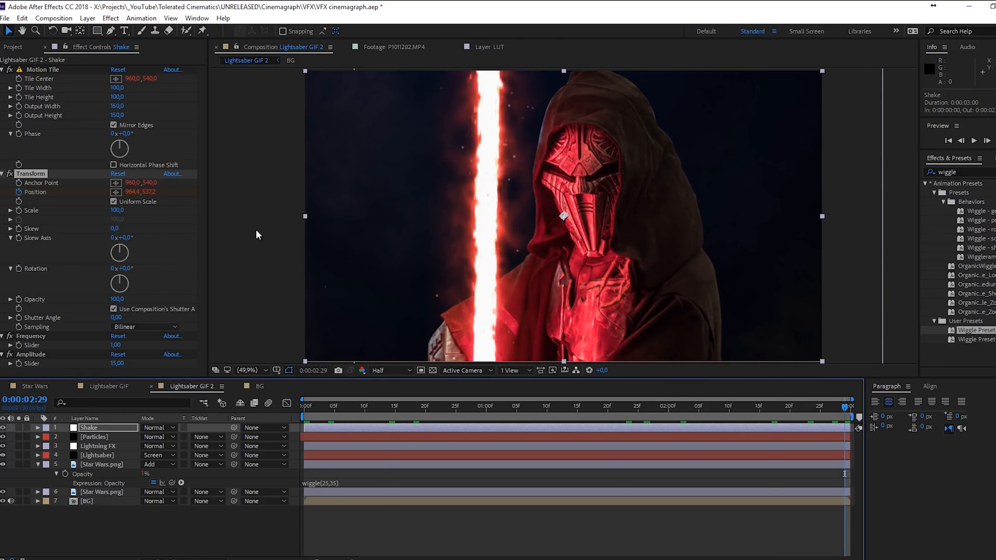
pyautogui.click(94, 436)
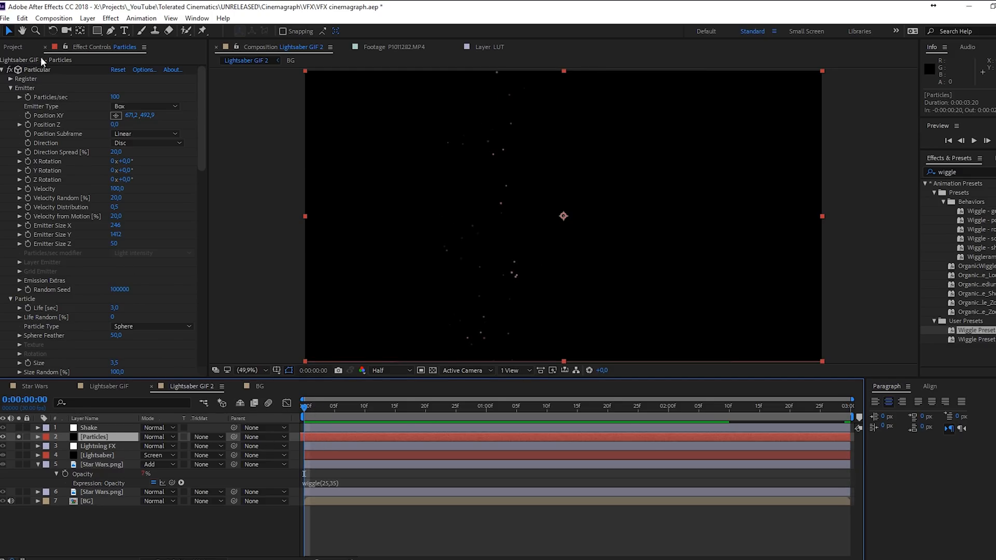
# Step: Duplicate the Particles layer via Edit > Duplicate and crossfade the copies' opacity from 2:10
pyautogui.click(22, 18)
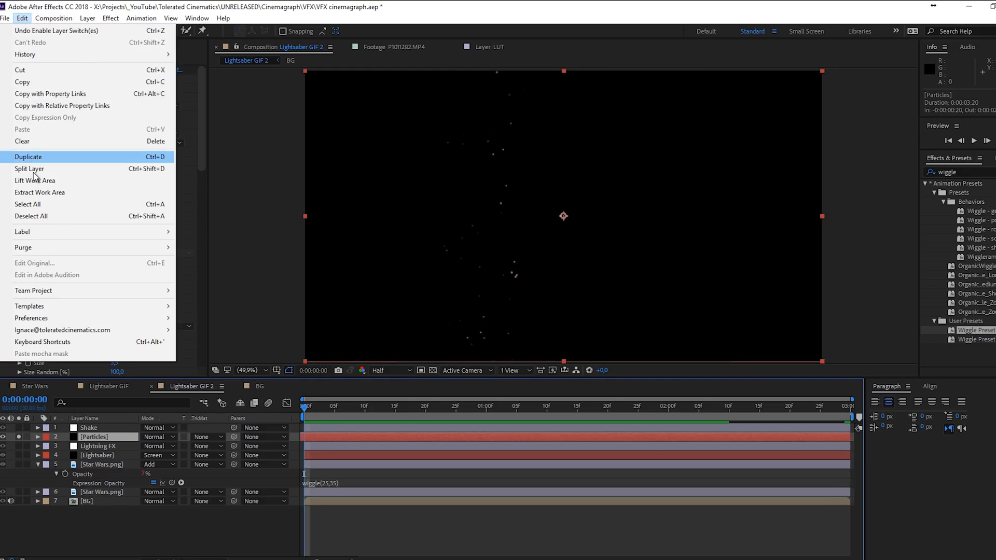
pyautogui.click(28, 157)
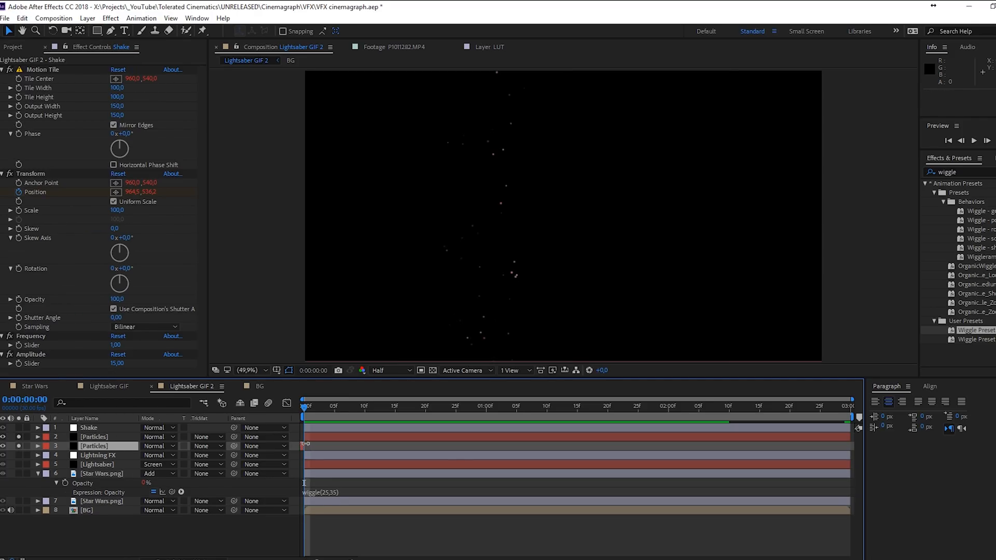
pyautogui.click(93, 436)
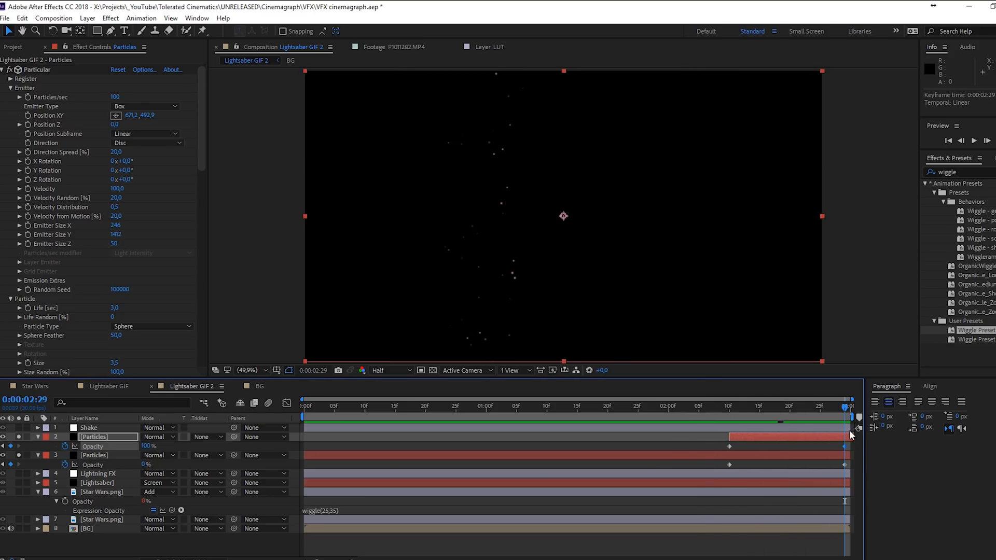
pyautogui.moveTo(294, 421)
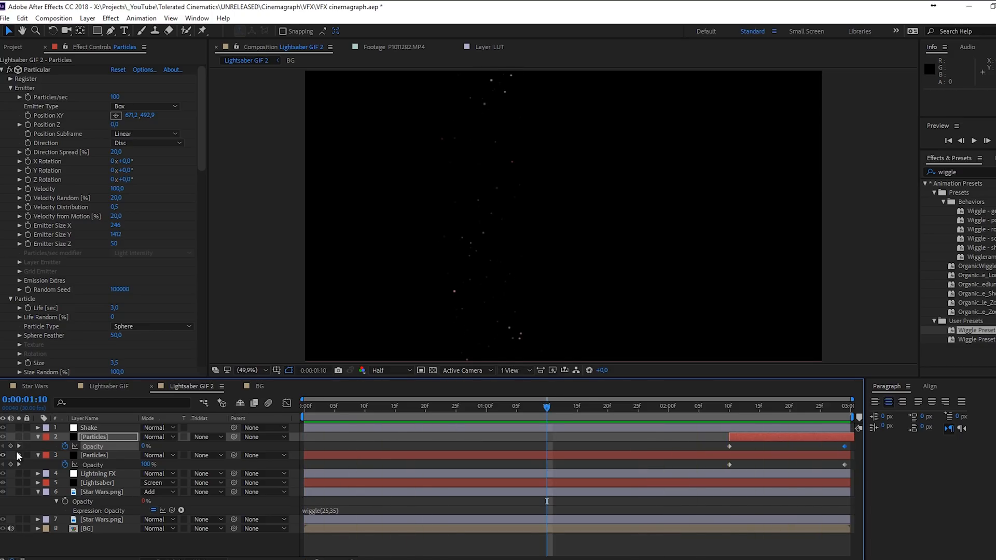
# Step: Solo and duplicate the Lightsaber layer, crossfade opacity 2:10–3:00, preview, then unsolo
pyautogui.click(96, 482)
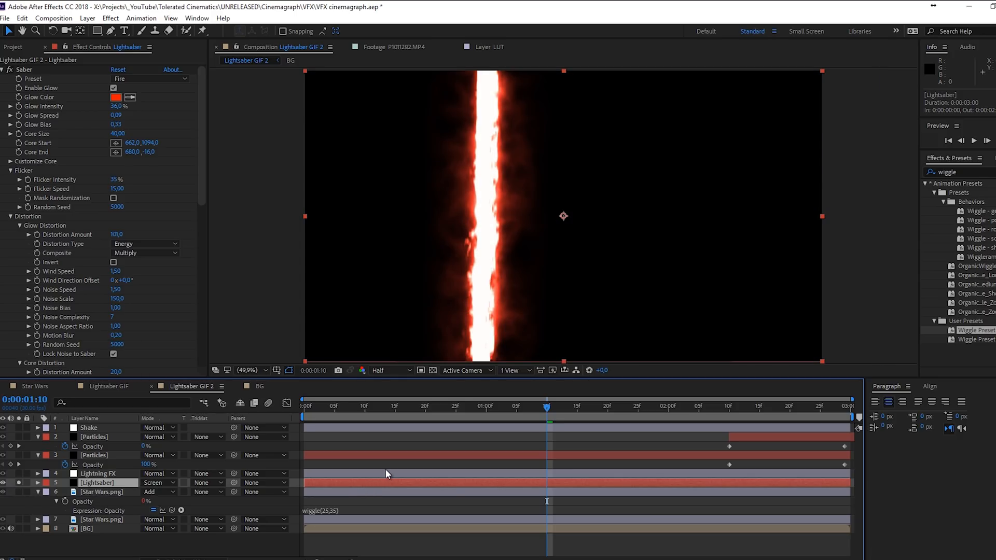
pyautogui.press('Space')
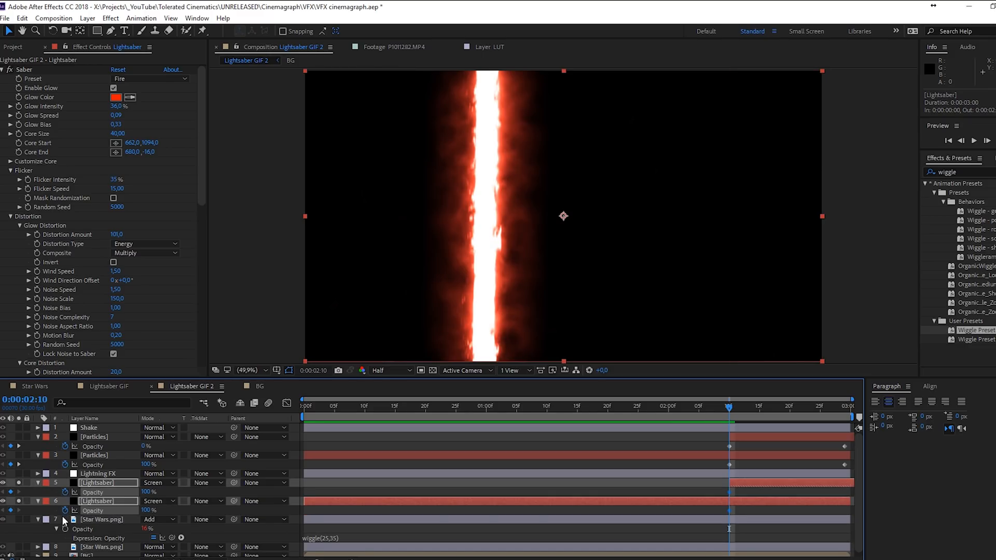
pyautogui.click(101, 518)
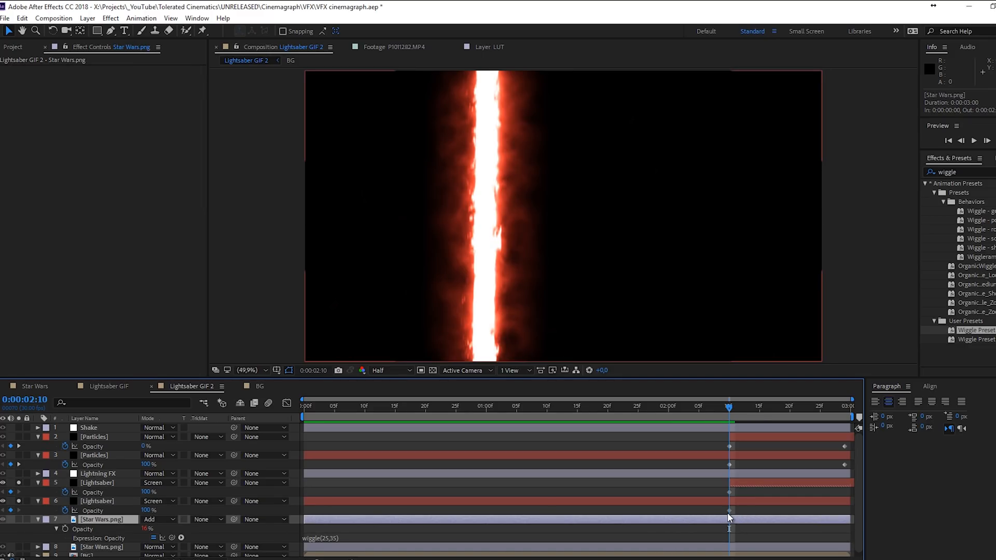
pyautogui.click(97, 482)
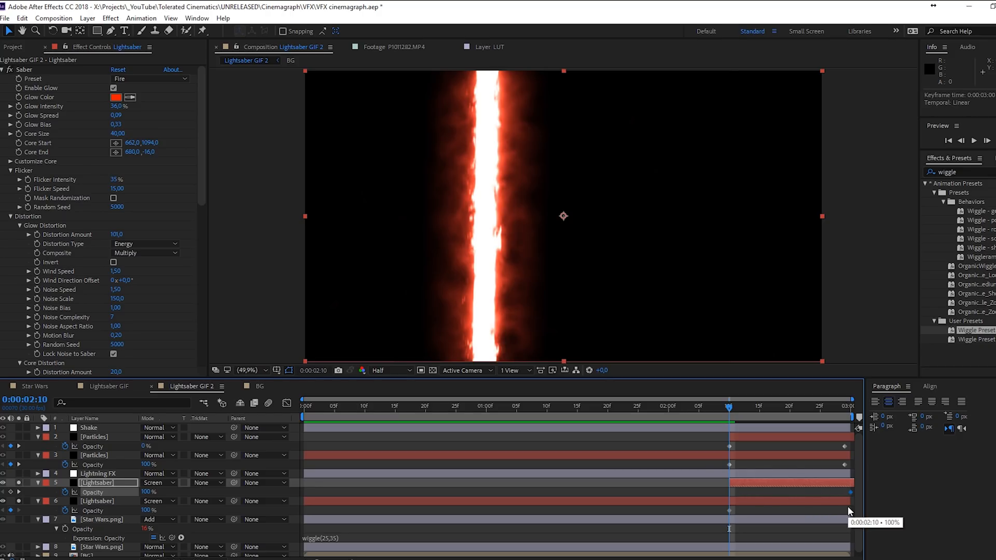
pyautogui.click(147, 491)
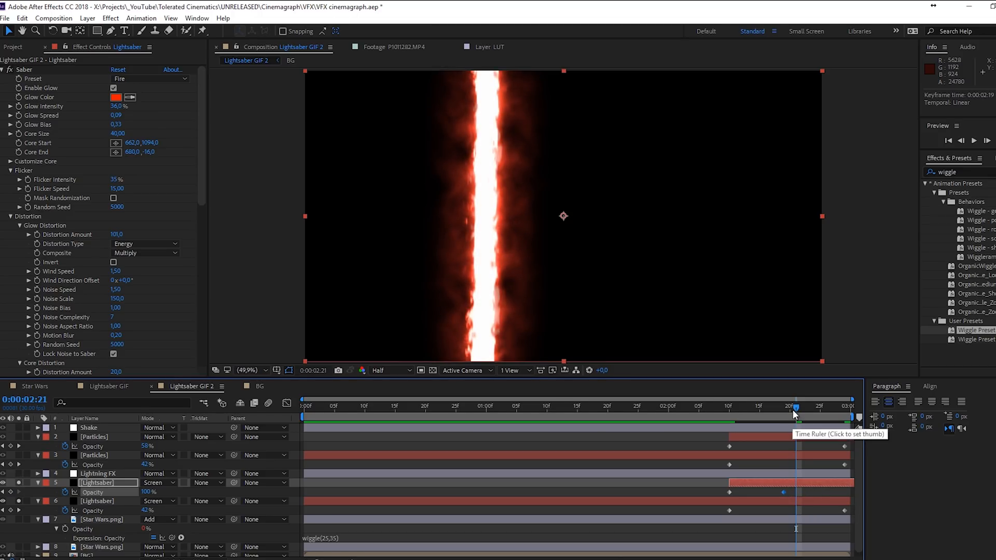
pyautogui.moveTo(794, 407); pyautogui.dragTo(770, 407)
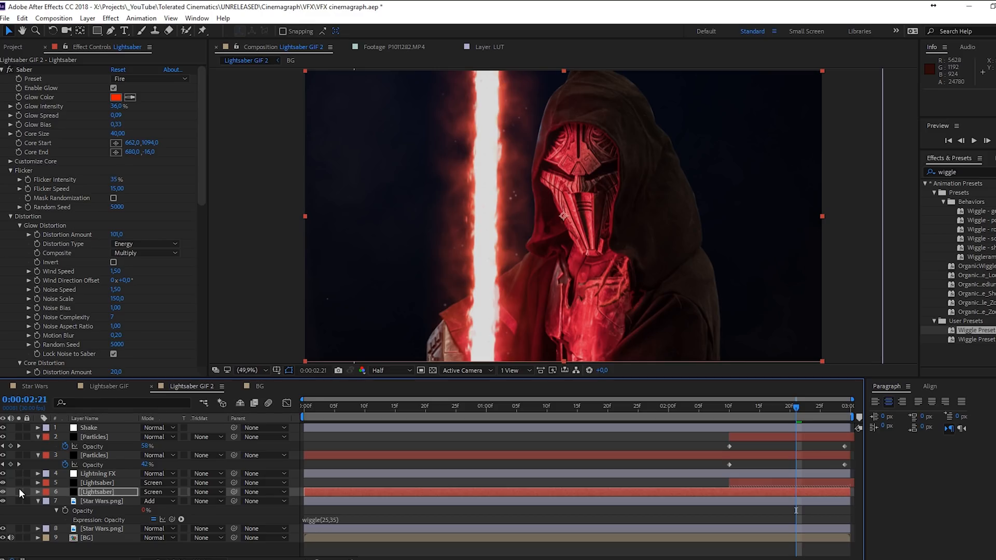
pyautogui.moveTo(57, 190)
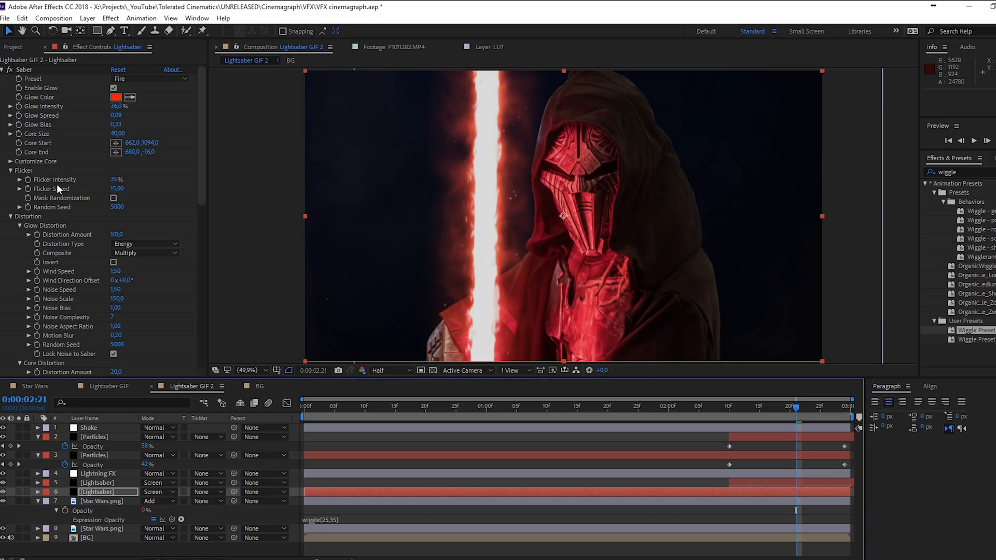